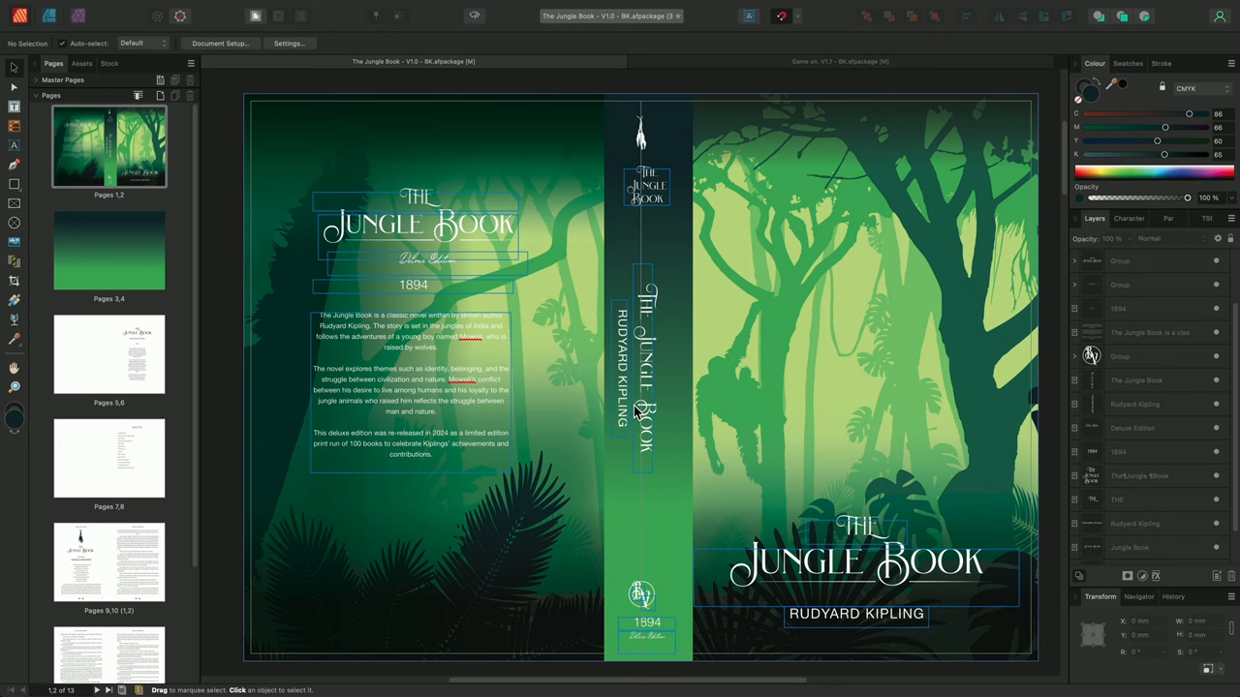
pyautogui.moveTo(460, 166)
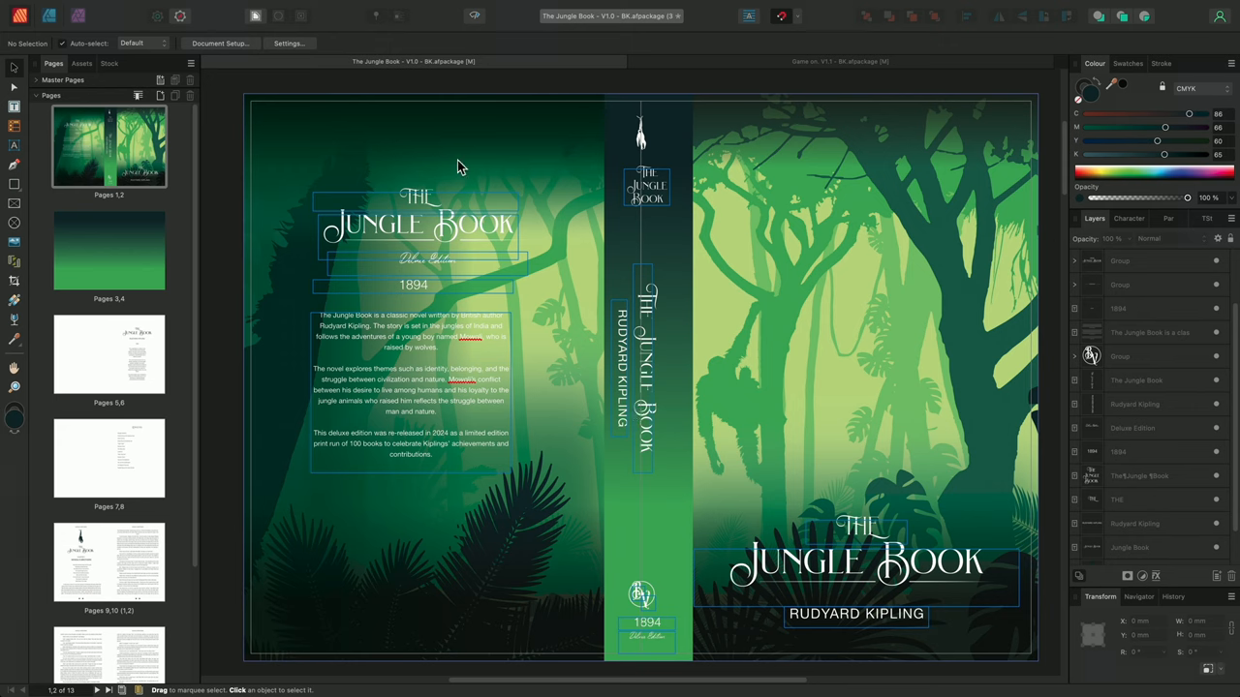
# - Show millimetre rulers along the top and left edges of the Jungle Book spread
pyautogui.click(404, 7)
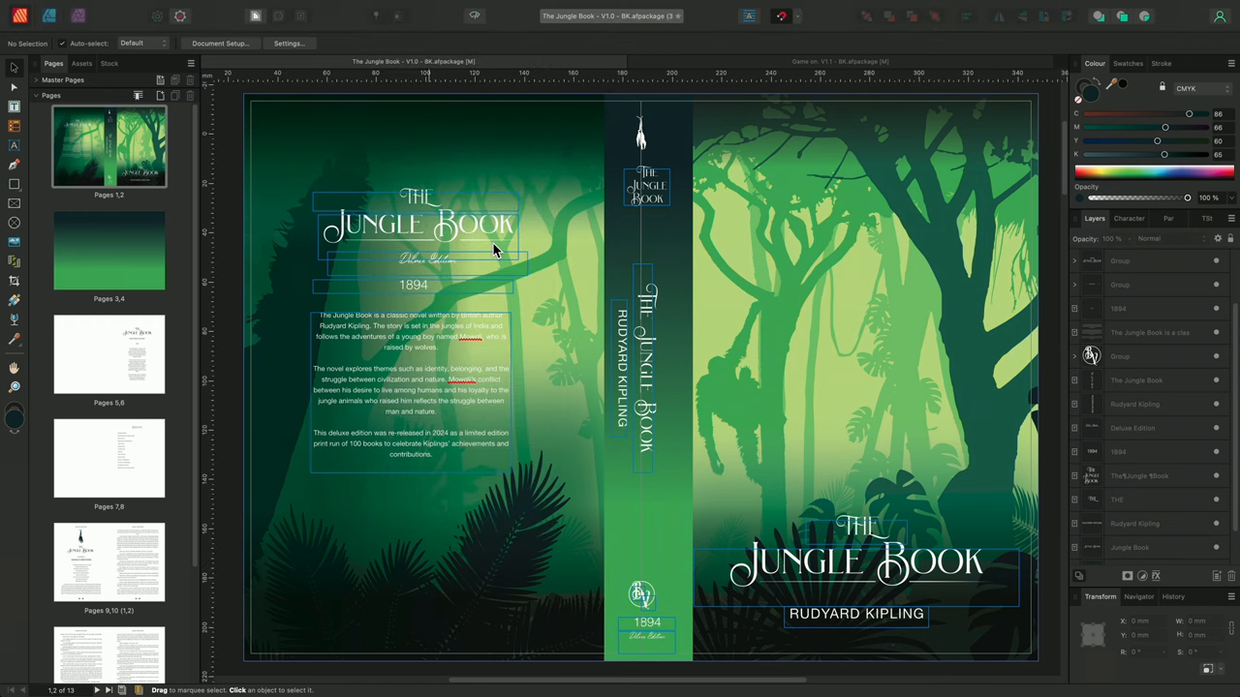
pyautogui.moveTo(281, 78)
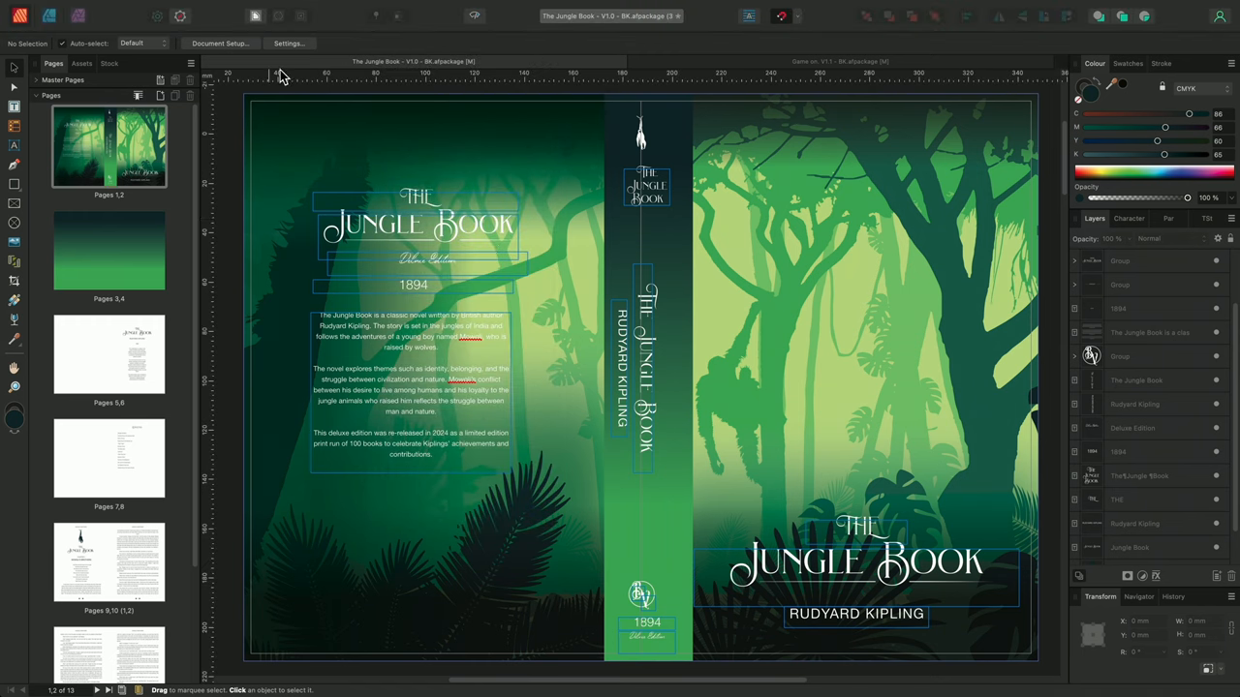
pyautogui.moveTo(581, 250)
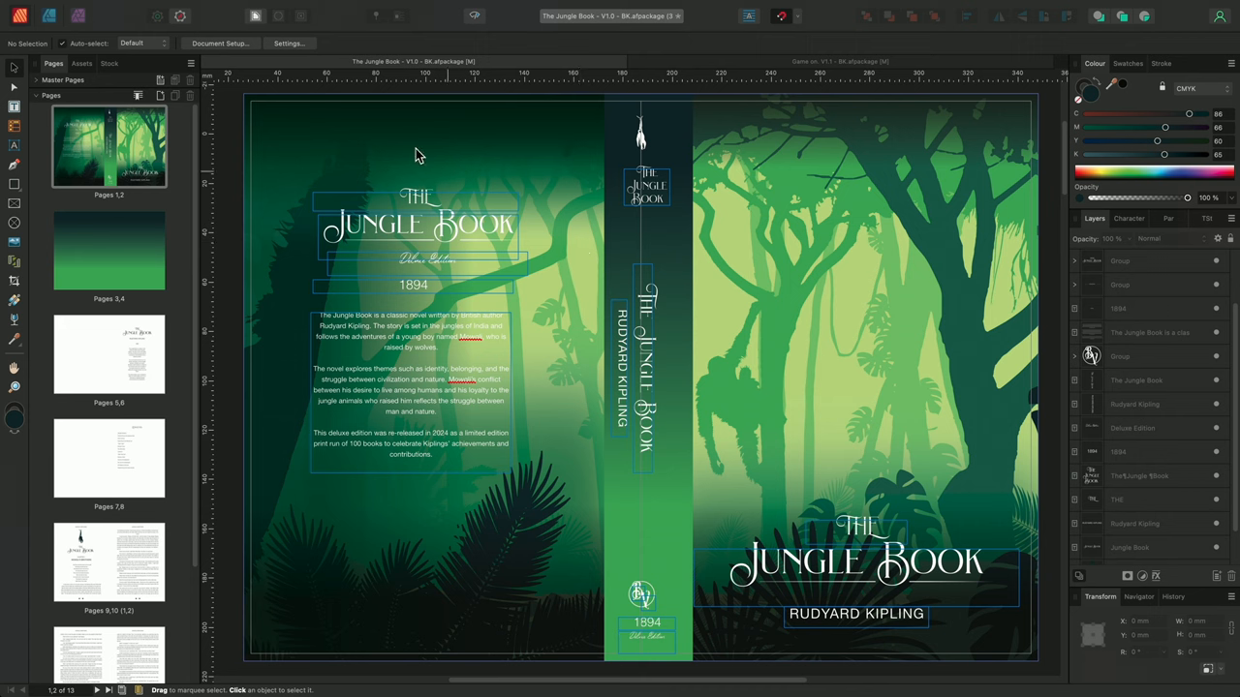
pyautogui.click(156, 6)
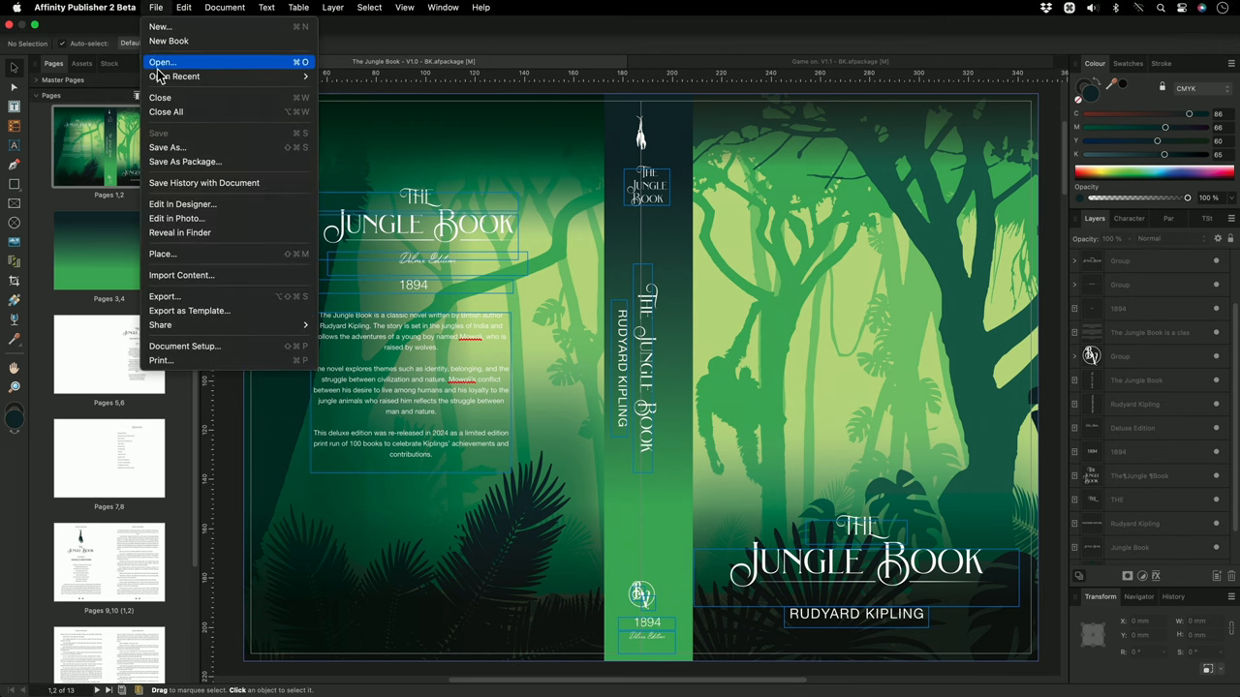
pyautogui.click(185, 346)
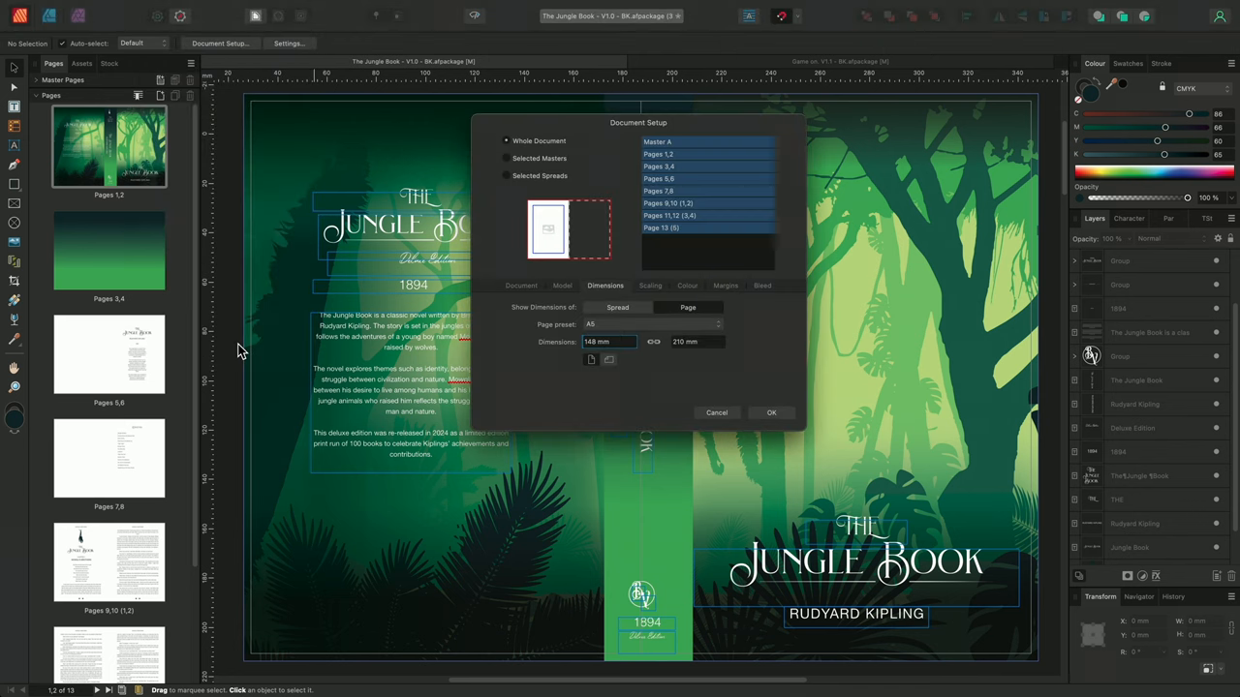
pyautogui.click(521, 285)
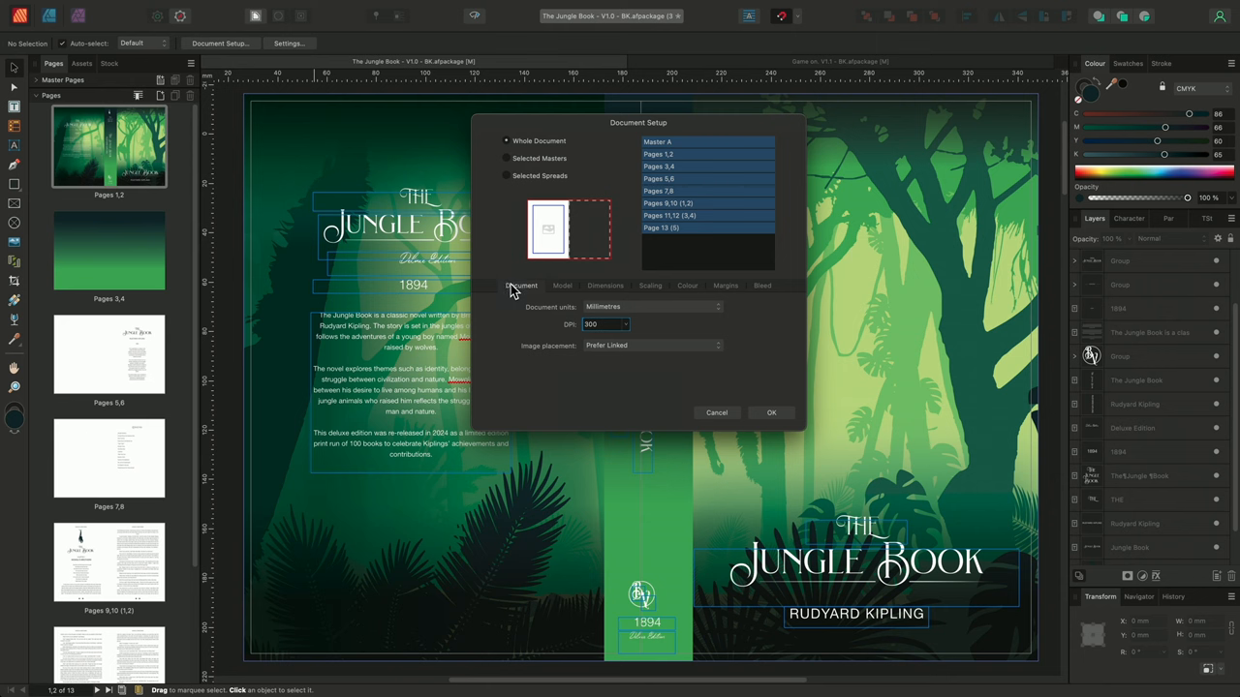
pyautogui.click(650, 306)
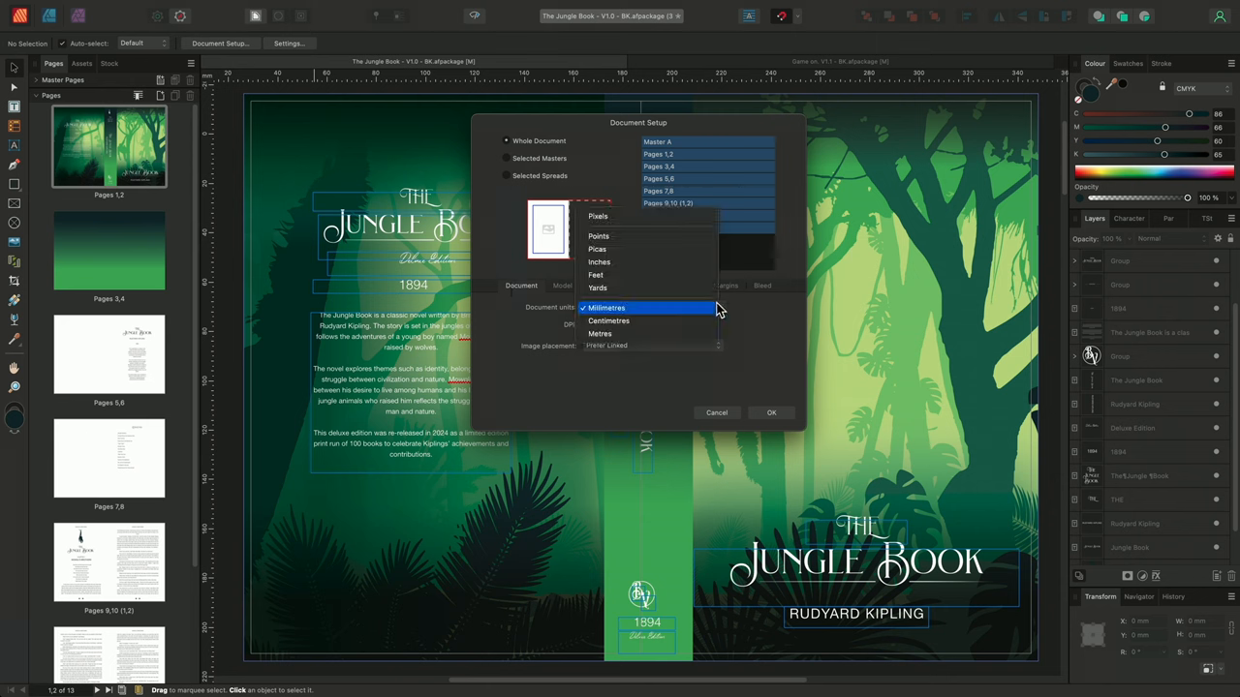
pyautogui.moveTo(703, 317)
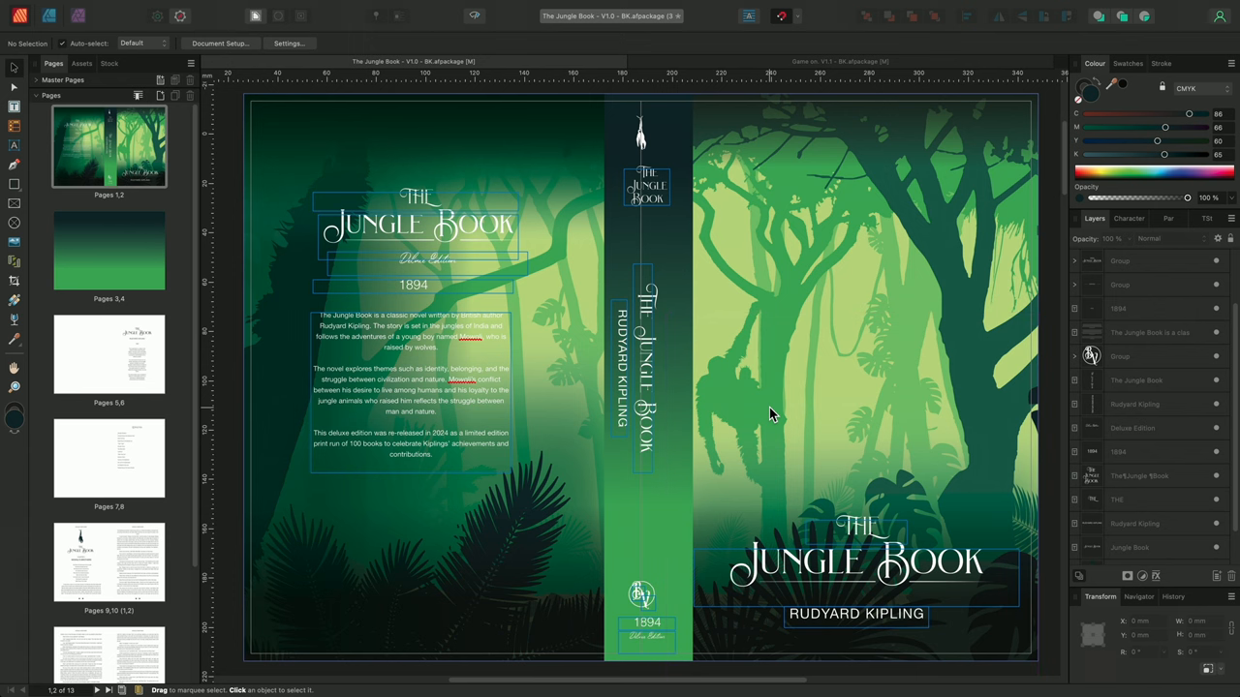
pyautogui.moveTo(647, 328)
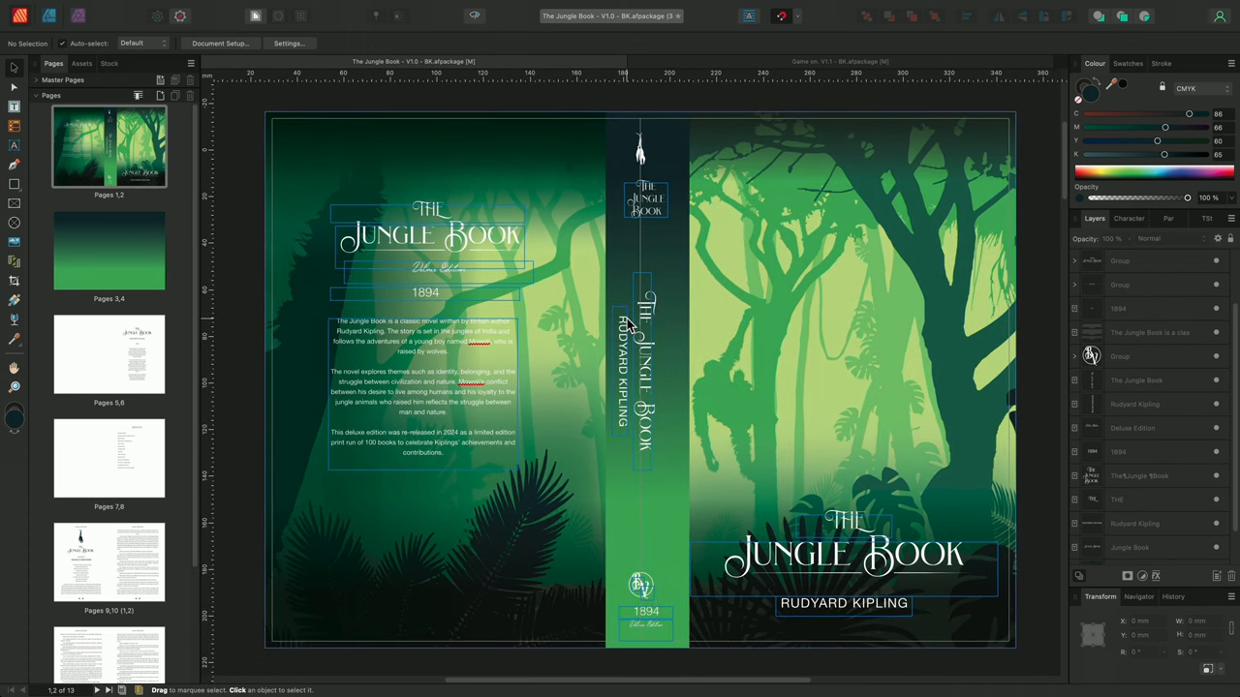
pyautogui.moveTo(211, 79)
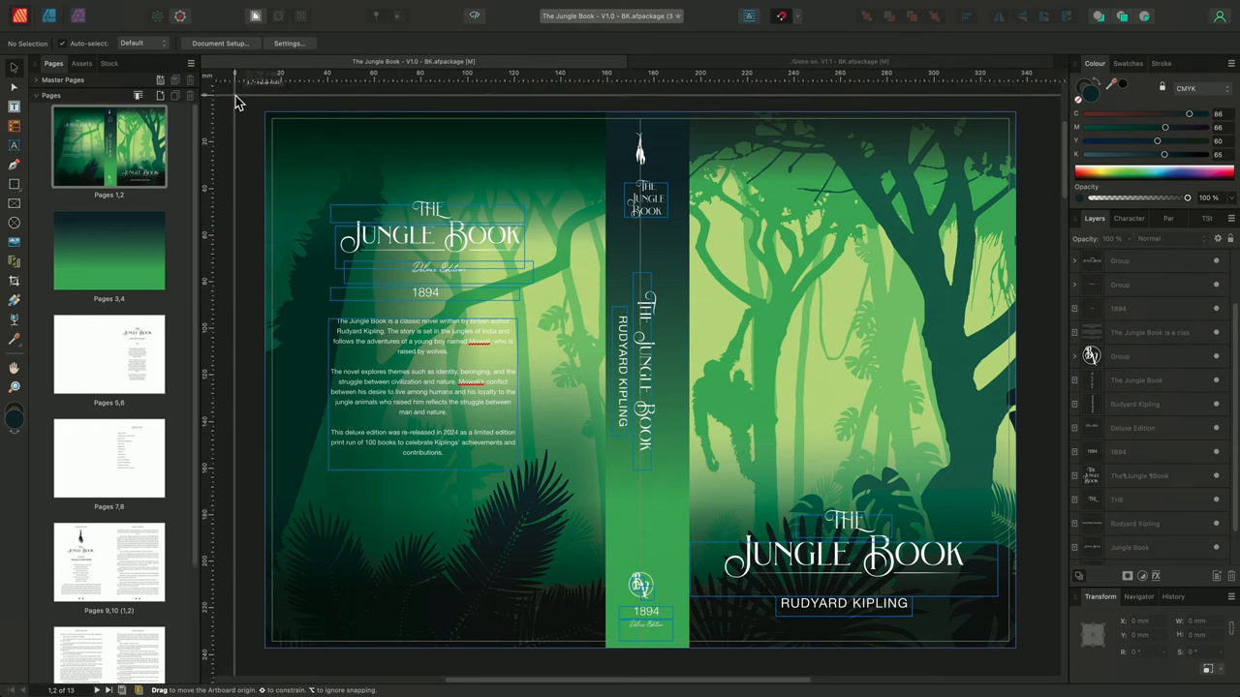
# - Drag the ruler origin onto the spread's top-left corner so measurements start at zero
pyautogui.moveTo(209, 96); pyautogui.dragTo(276, 124)
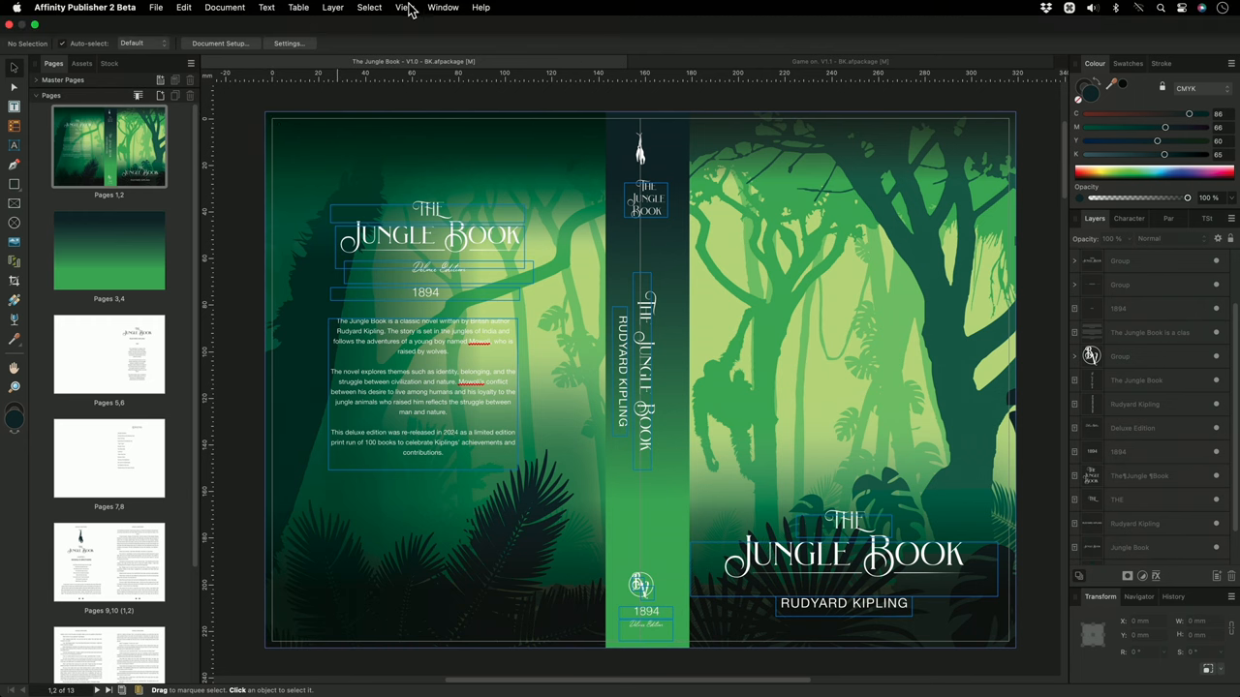
# - Turn on guide display from the View menu for the Jungle Book spread
pyautogui.click(405, 7)
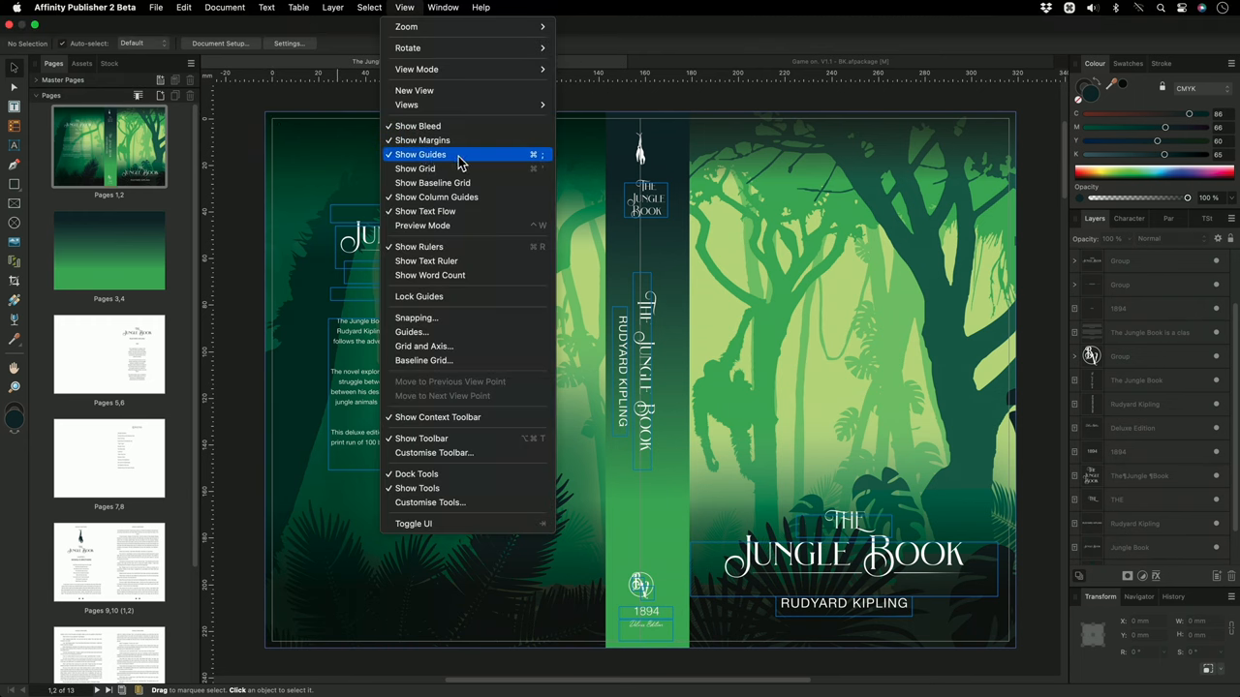
pyautogui.click(556, 230)
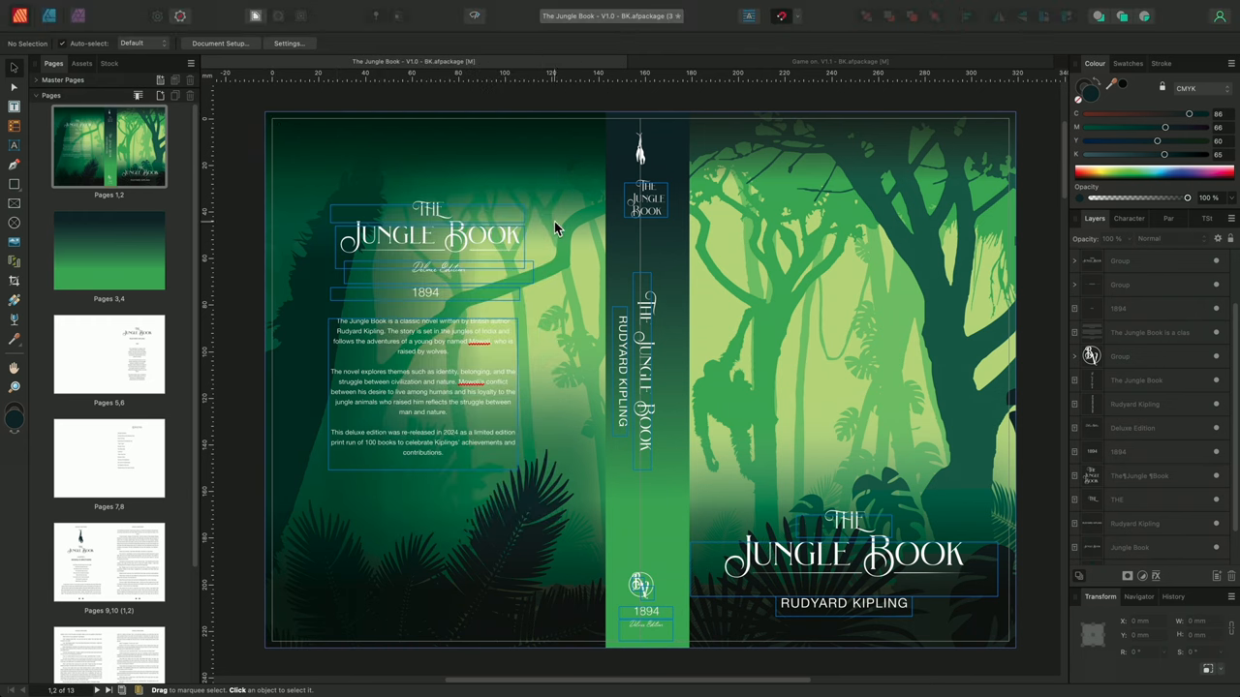
pyautogui.moveTo(286, 210)
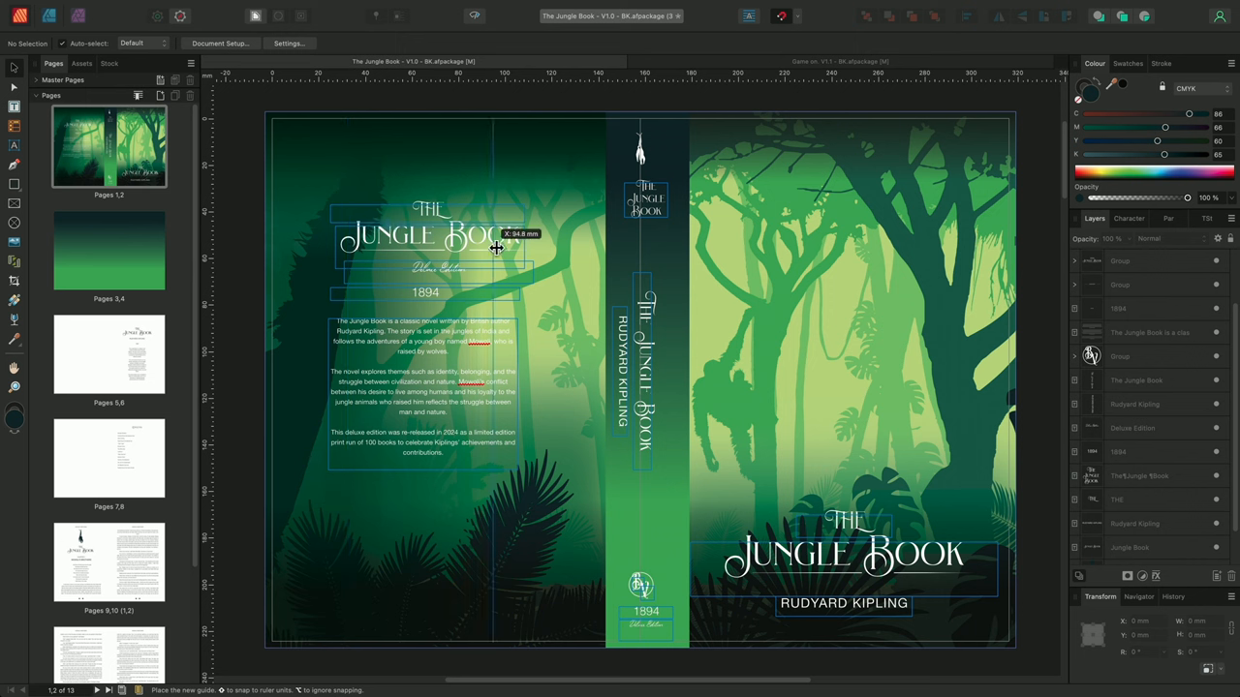
# - Drag vertical guides around the back-cover title and blurb, plus a horizontal guide above the title
pyautogui.moveTo(497, 246); pyautogui.dragTo(534, 246)
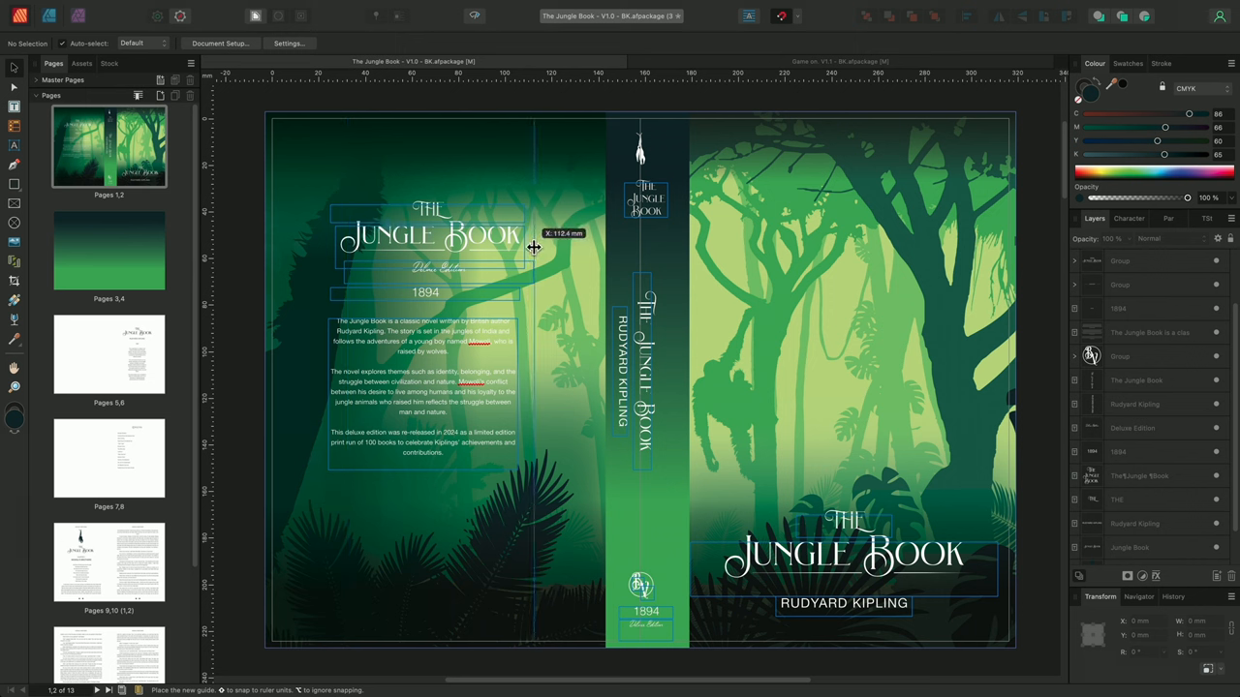
pyautogui.moveTo(536, 247); pyautogui.dragTo(533, 247)
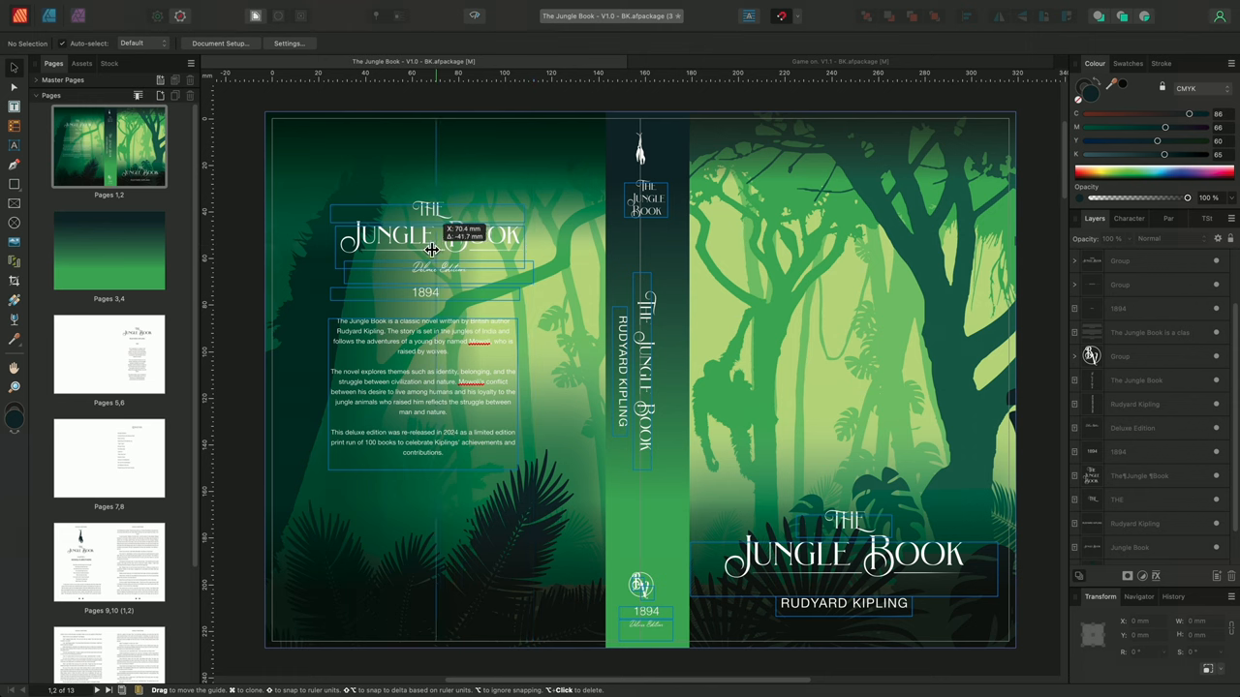
pyautogui.moveTo(431, 247); pyautogui.dragTo(346, 247)
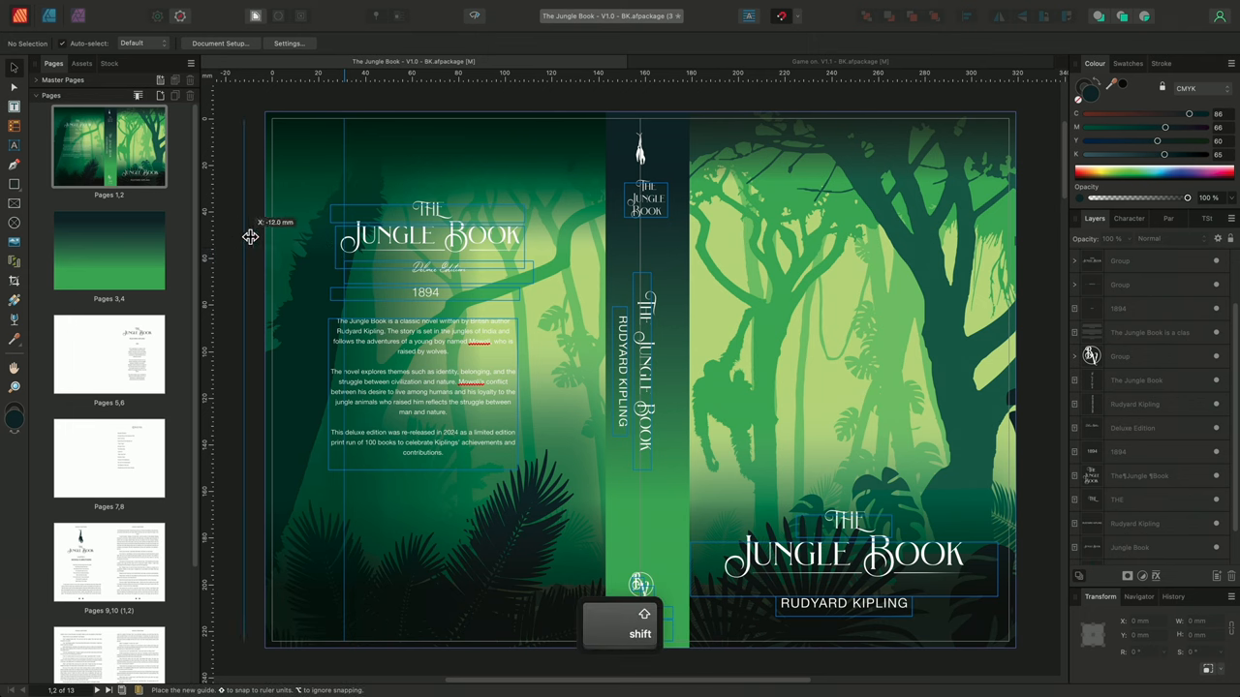
pyautogui.moveTo(250, 237); pyautogui.dragTo(532, 298)
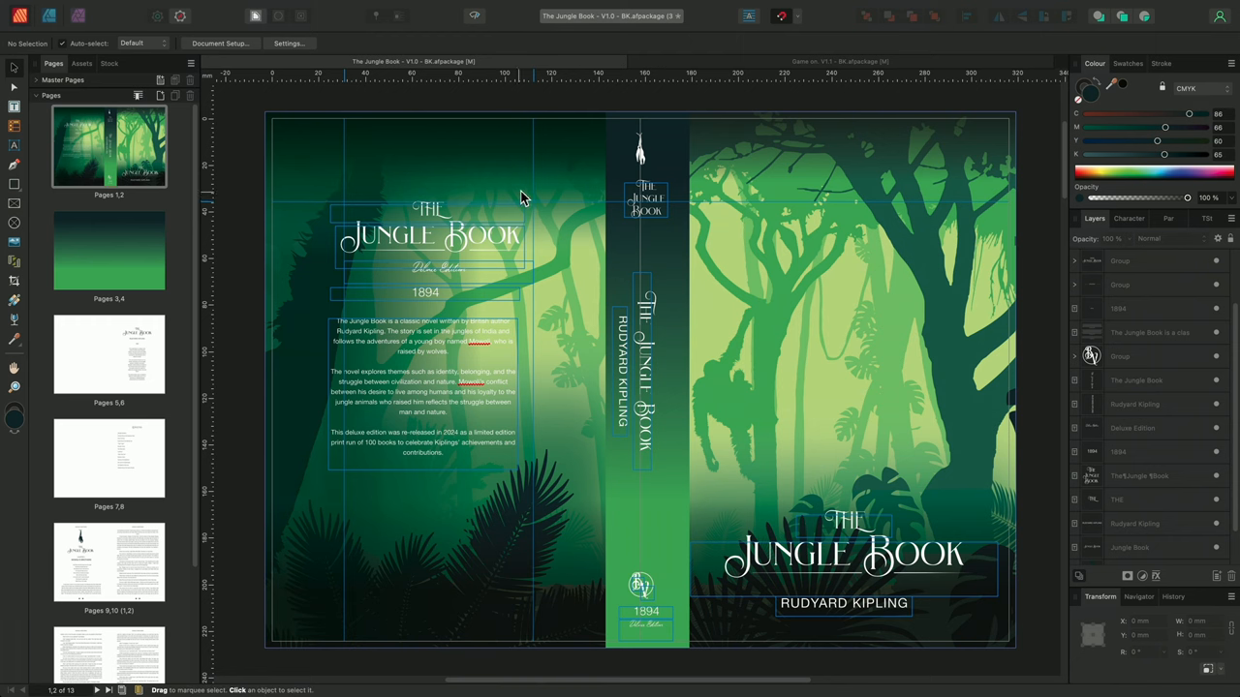
pyautogui.moveTo(532, 188)
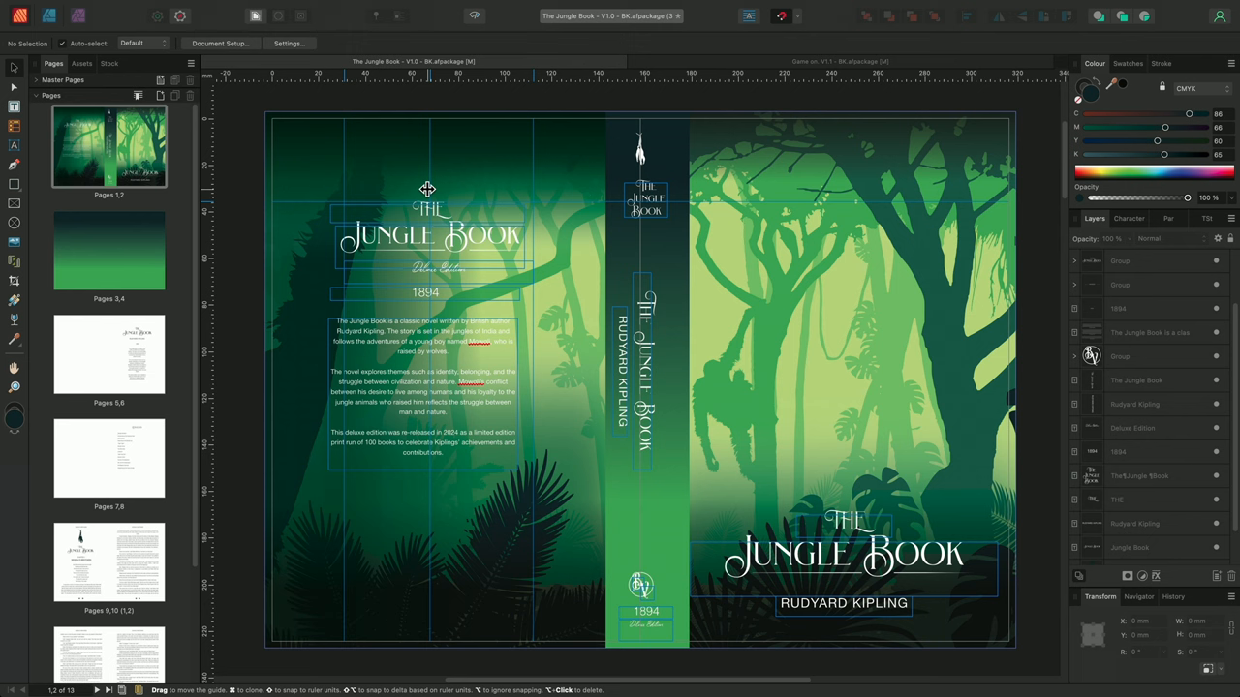
# - Move the back-cover title group and blurb frame so they snap between the vertical guides
pyautogui.click(431, 237)
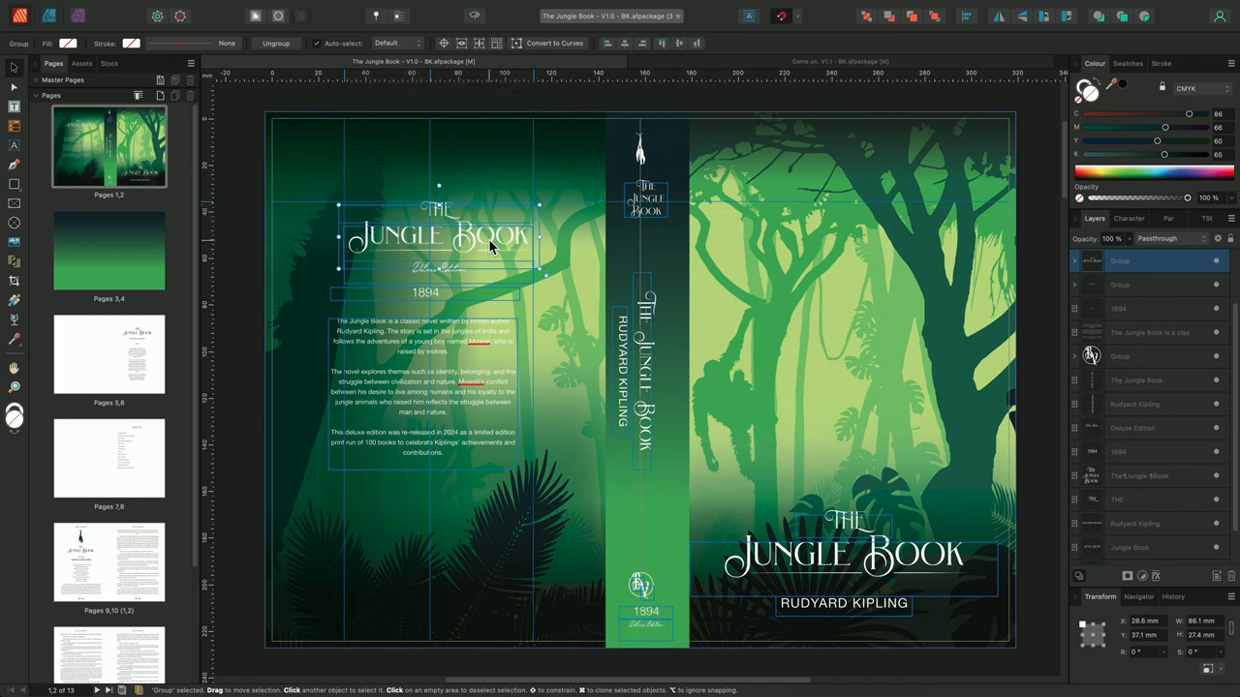
pyautogui.click(426, 293)
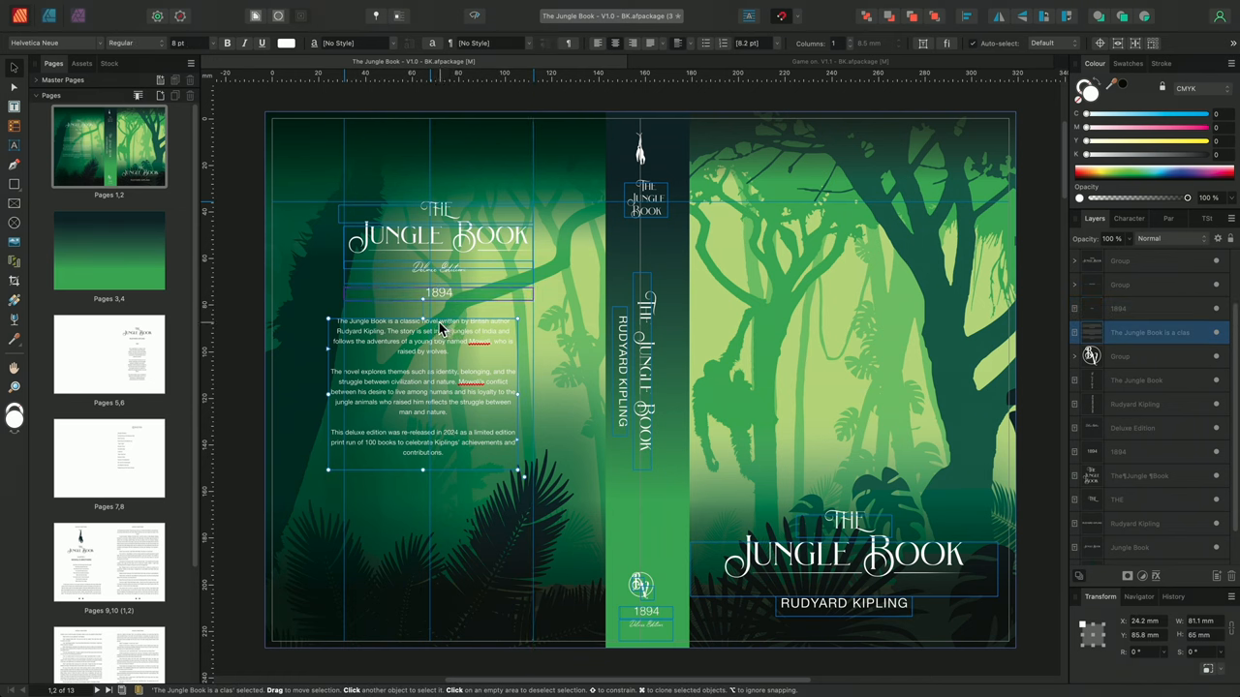
pyautogui.moveTo(421, 387); pyautogui.dragTo(441, 388)
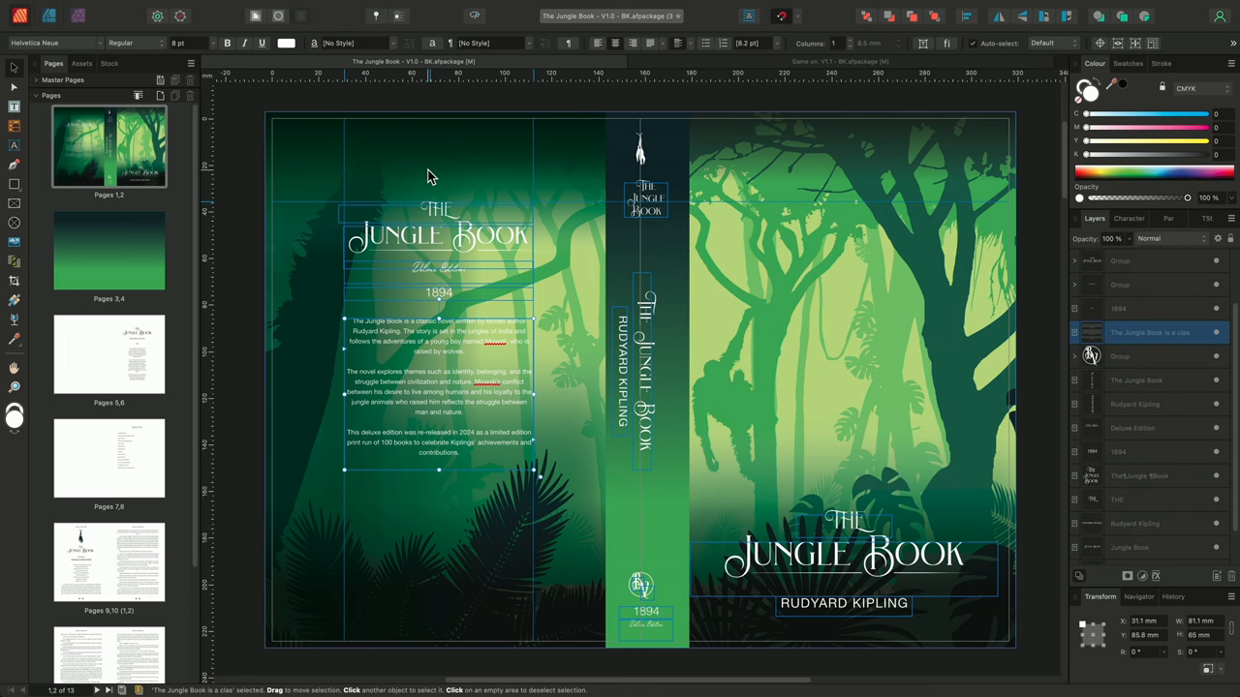
# - In the Guides dialog, adjust the vertical guides, setting the third to 143 mm
pyautogui.click(404, 8)
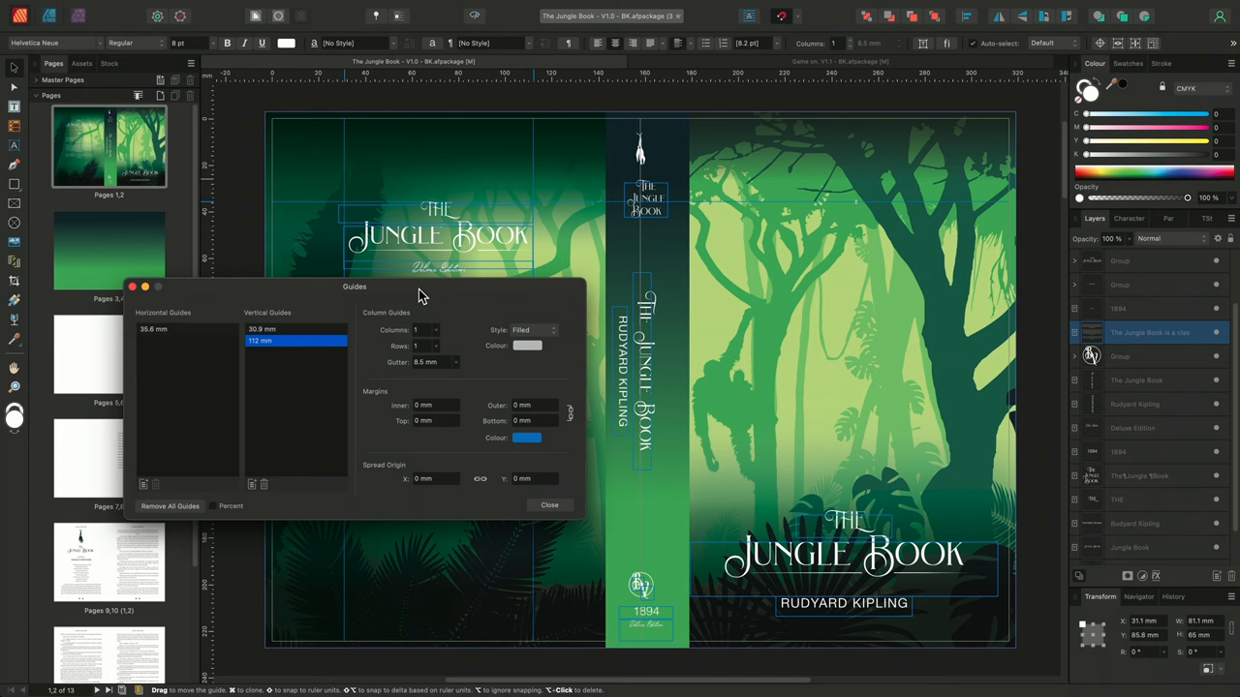
pyautogui.moveTo(286, 327)
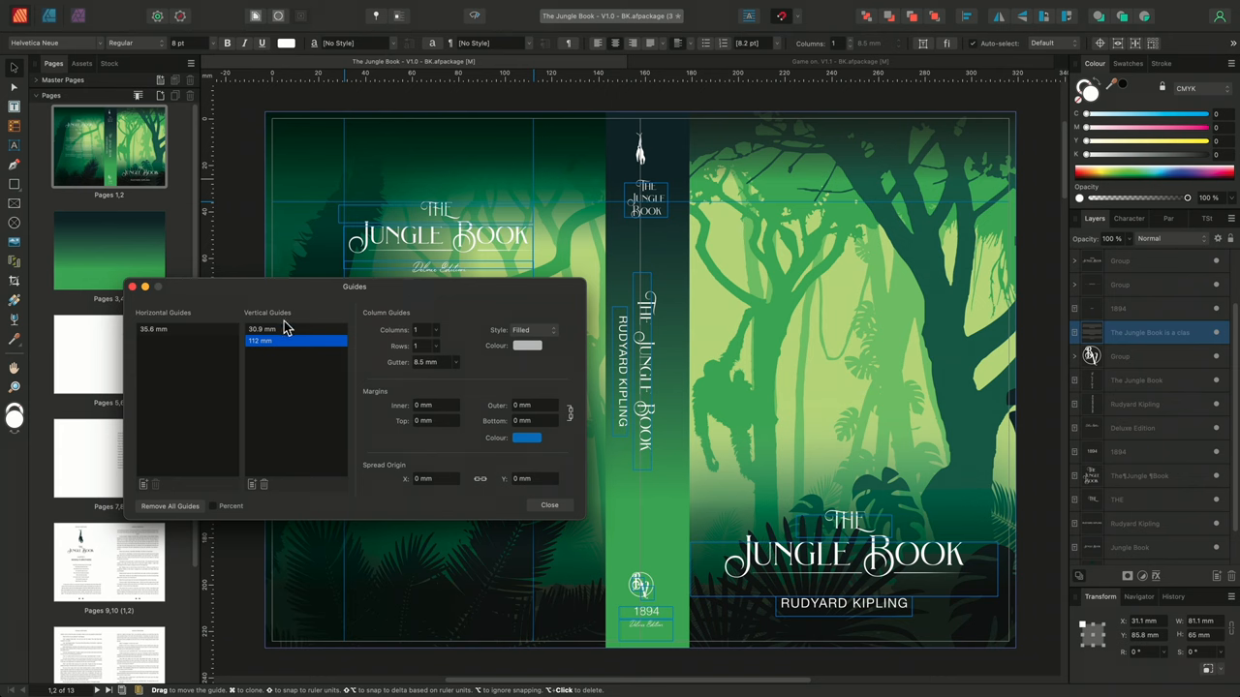
pyautogui.click(295, 329)
pyautogui.write('30')
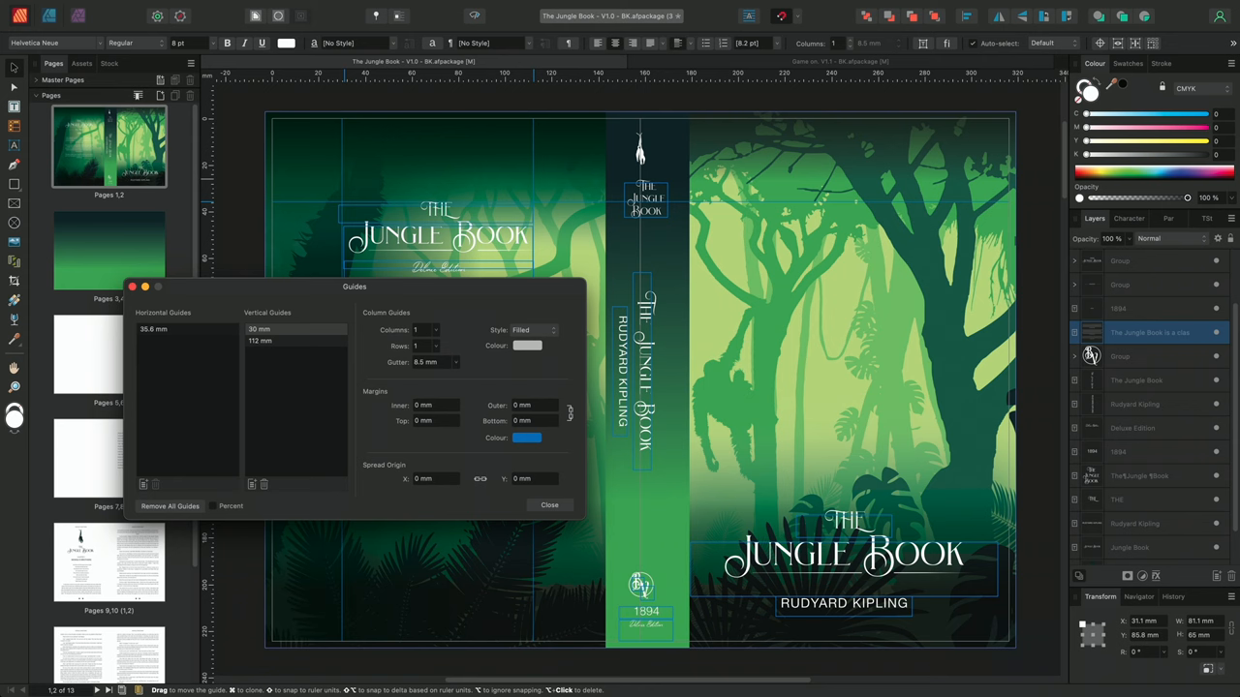
pyautogui.moveTo(257, 492)
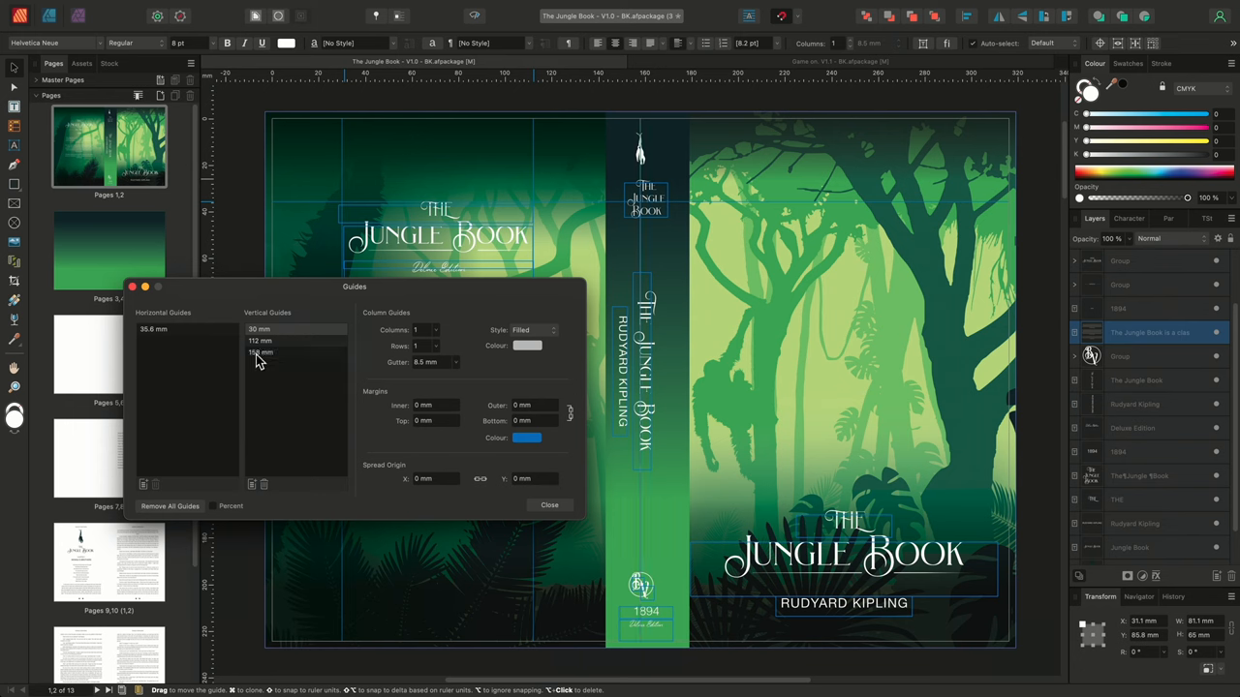
pyautogui.click(295, 353)
pyautogui.write('143')
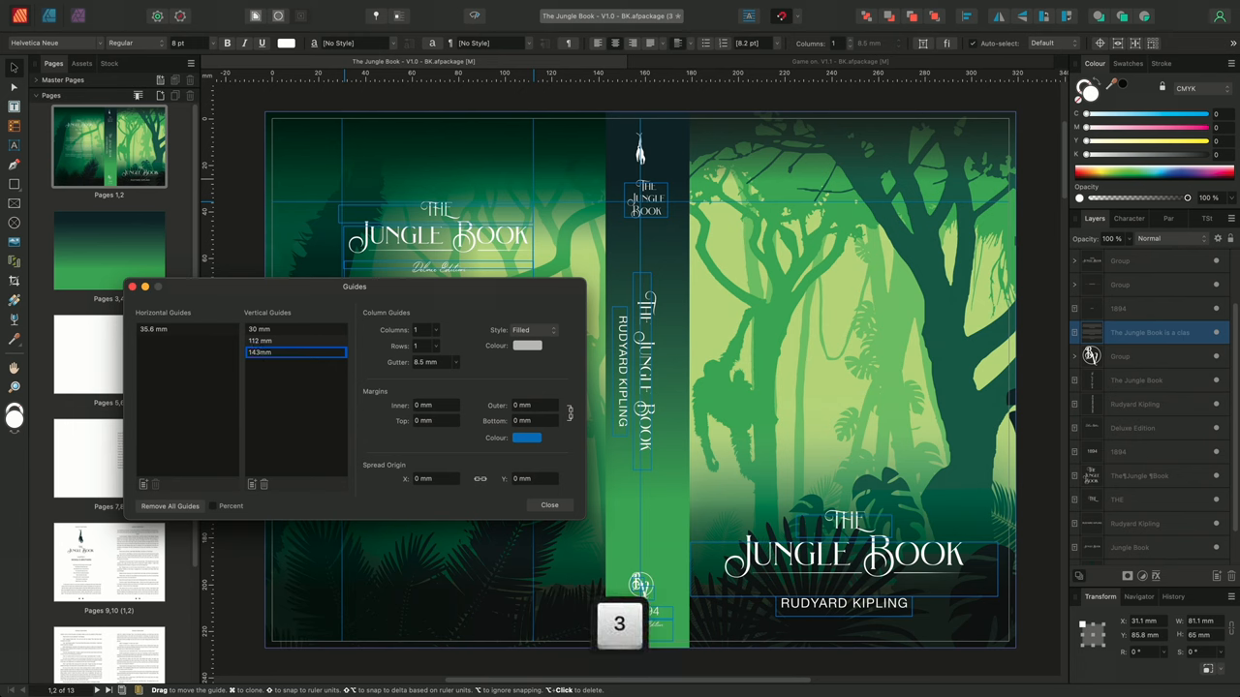
pyautogui.press('enter')
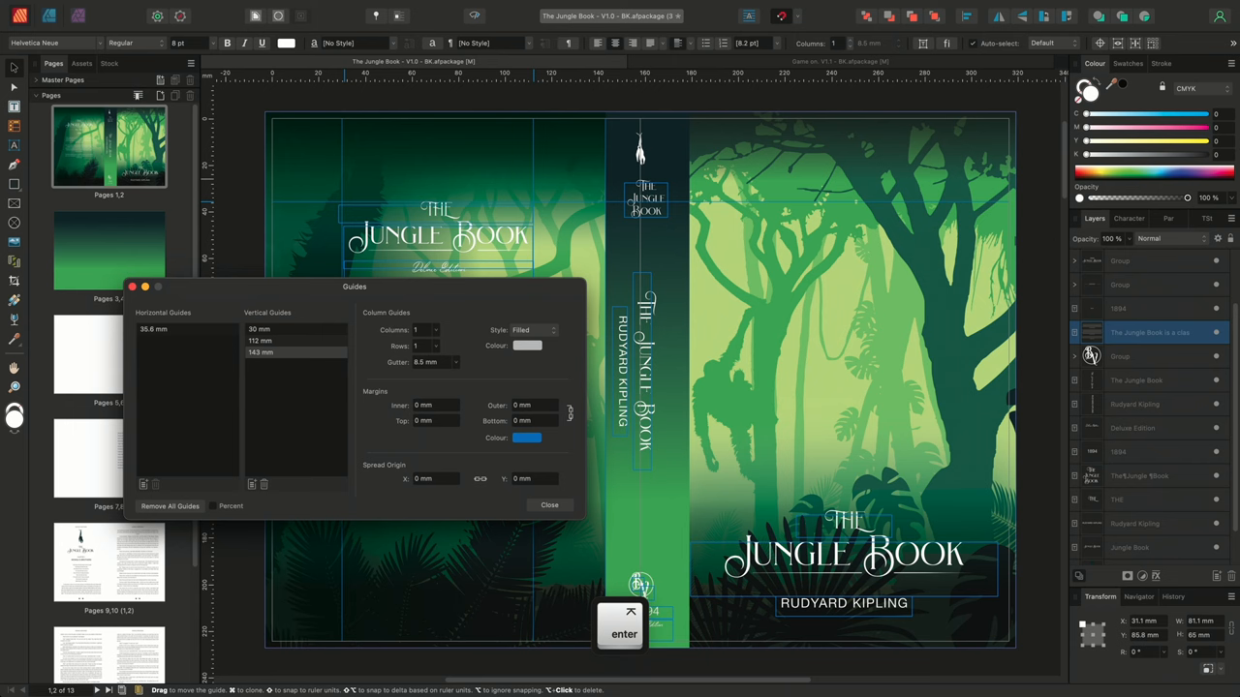
# - Add a fourth vertical guide at 173 mm
pyautogui.click(249, 484)
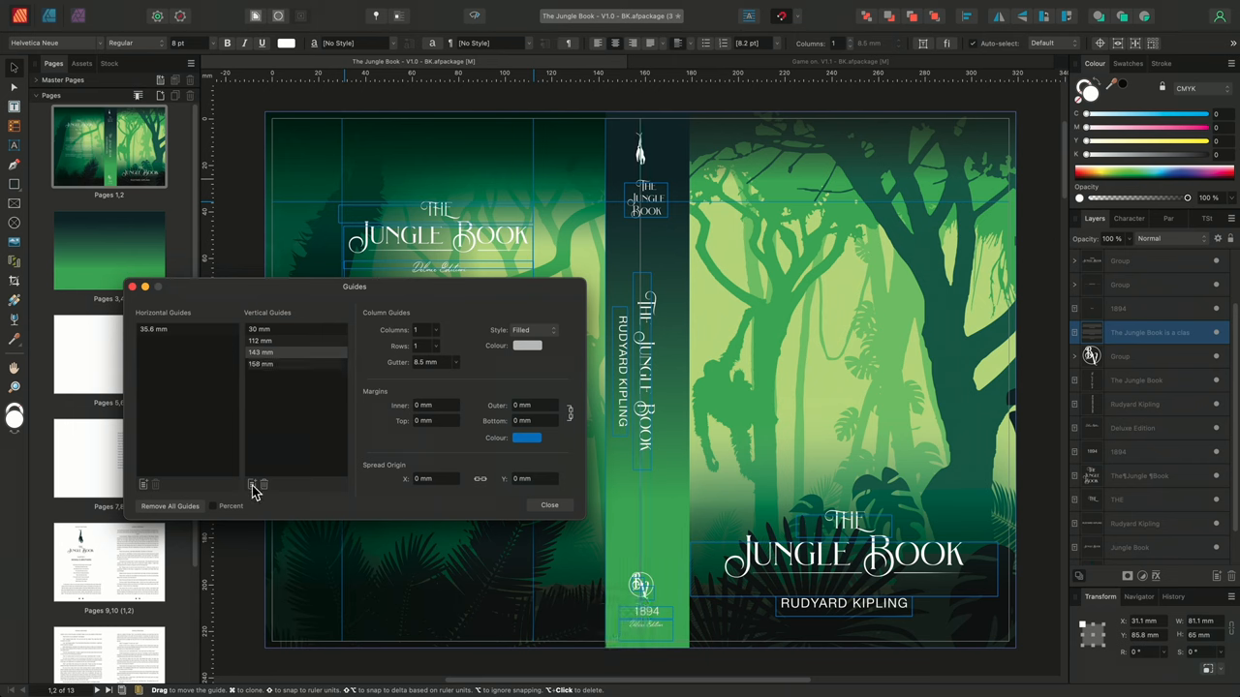
pyautogui.click(261, 365)
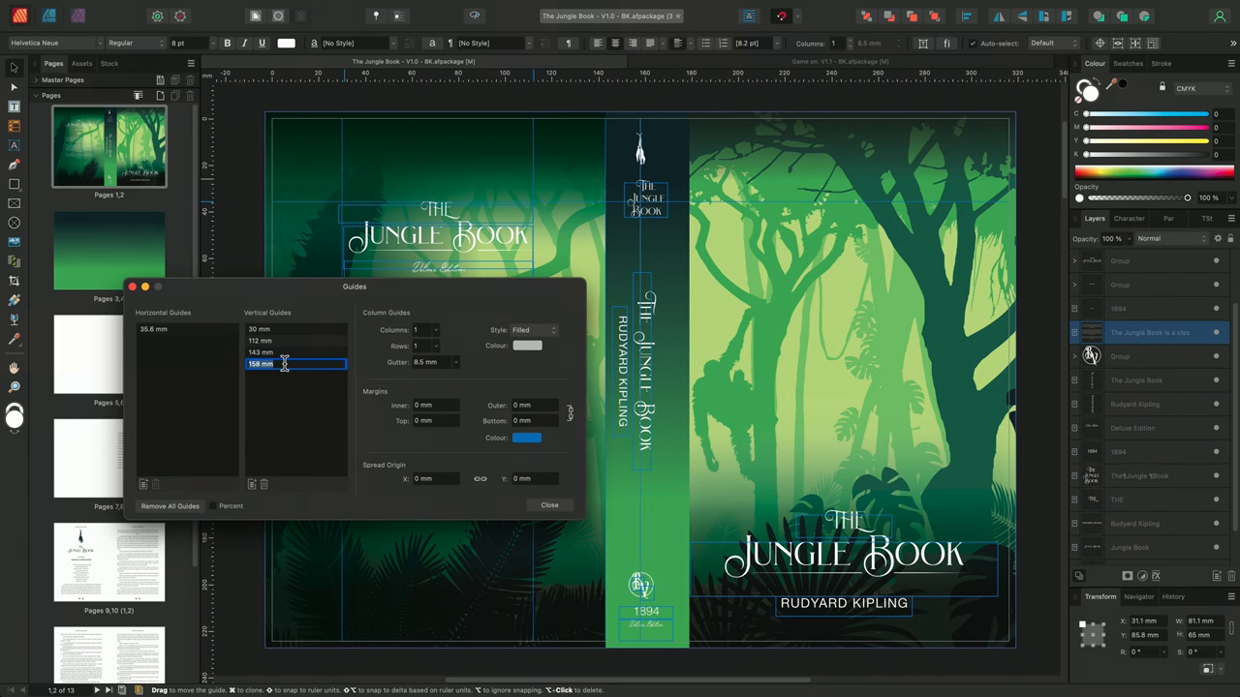
pyautogui.write('173')
pyautogui.press('enter')
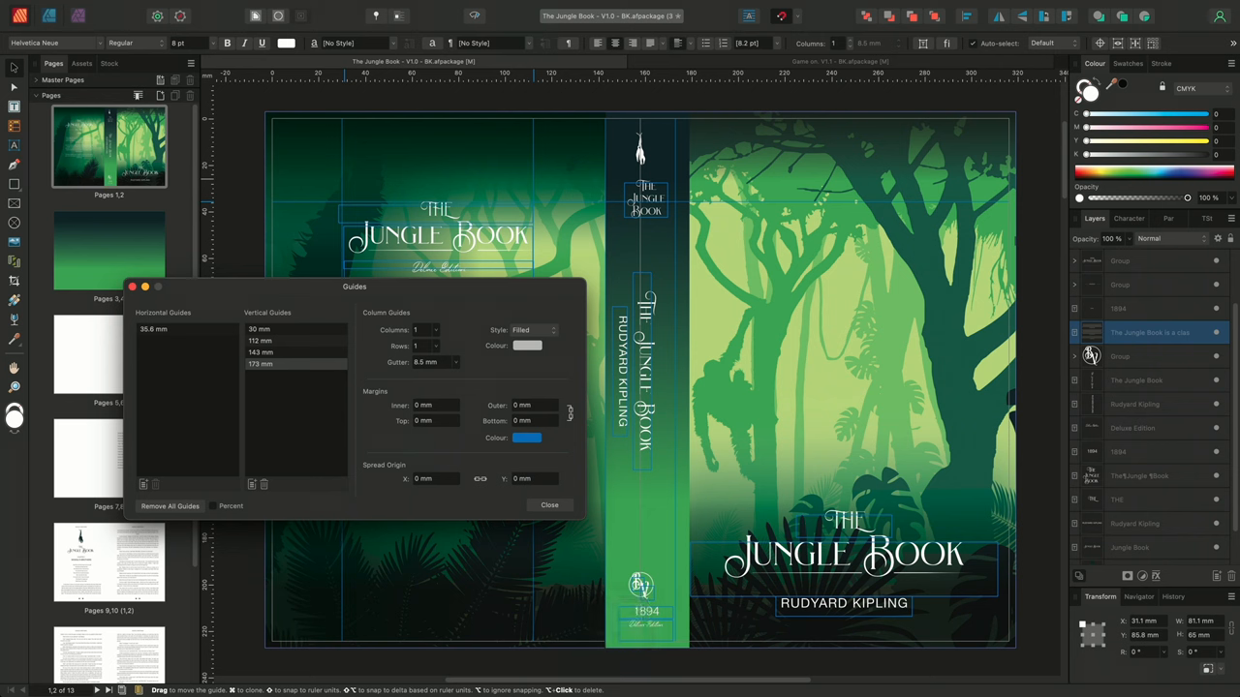
pyautogui.moveTo(663, 267)
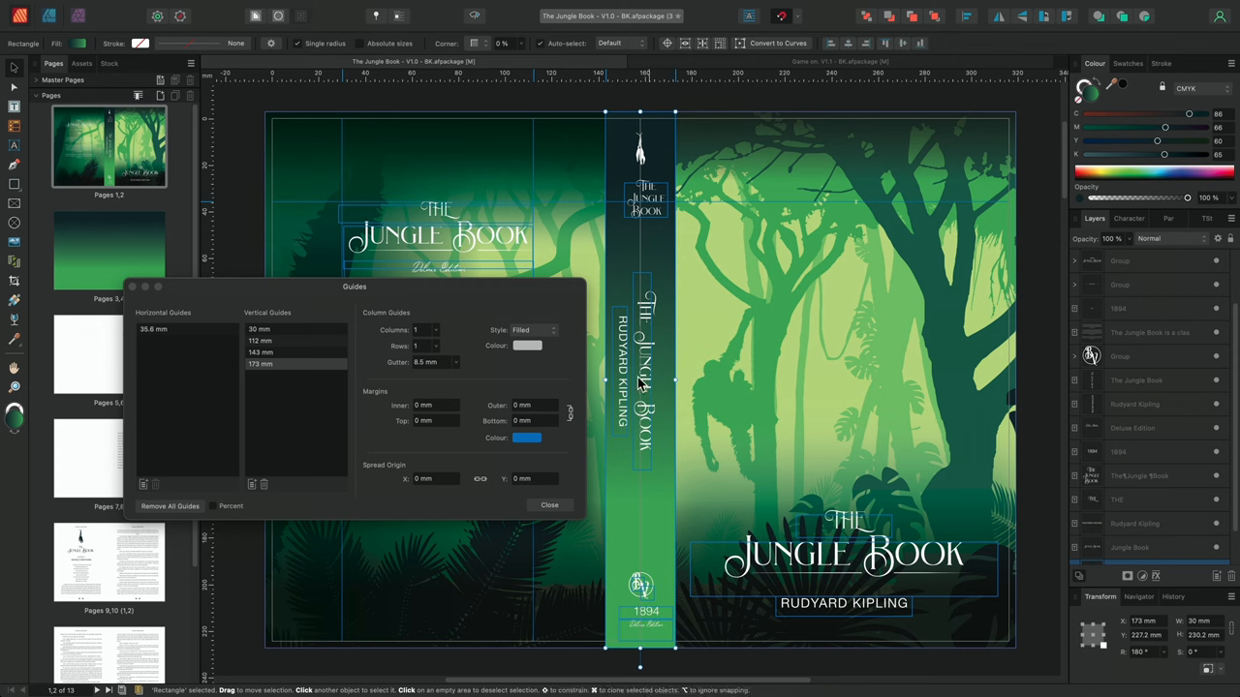
# - Add a new vertical guide inside the spine at 148 mm
pyautogui.click(251, 484)
pyautogui.write('148')
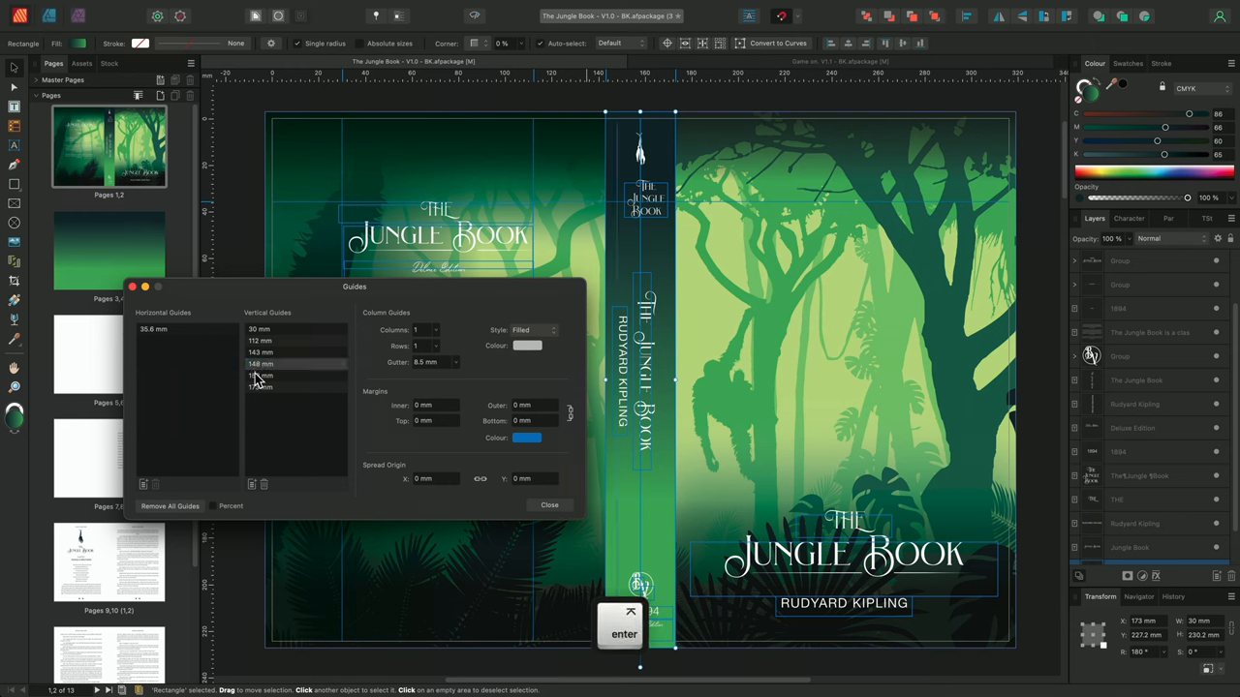
pyautogui.click(295, 376)
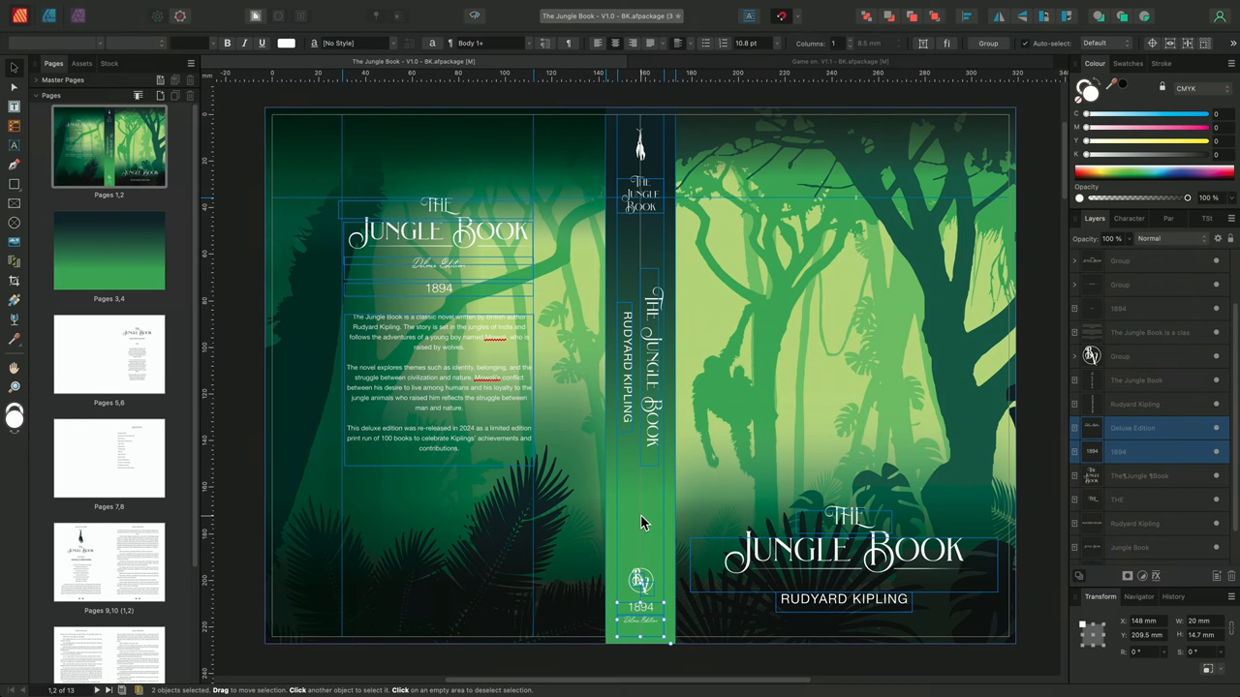
pyautogui.moveTo(794, 72)
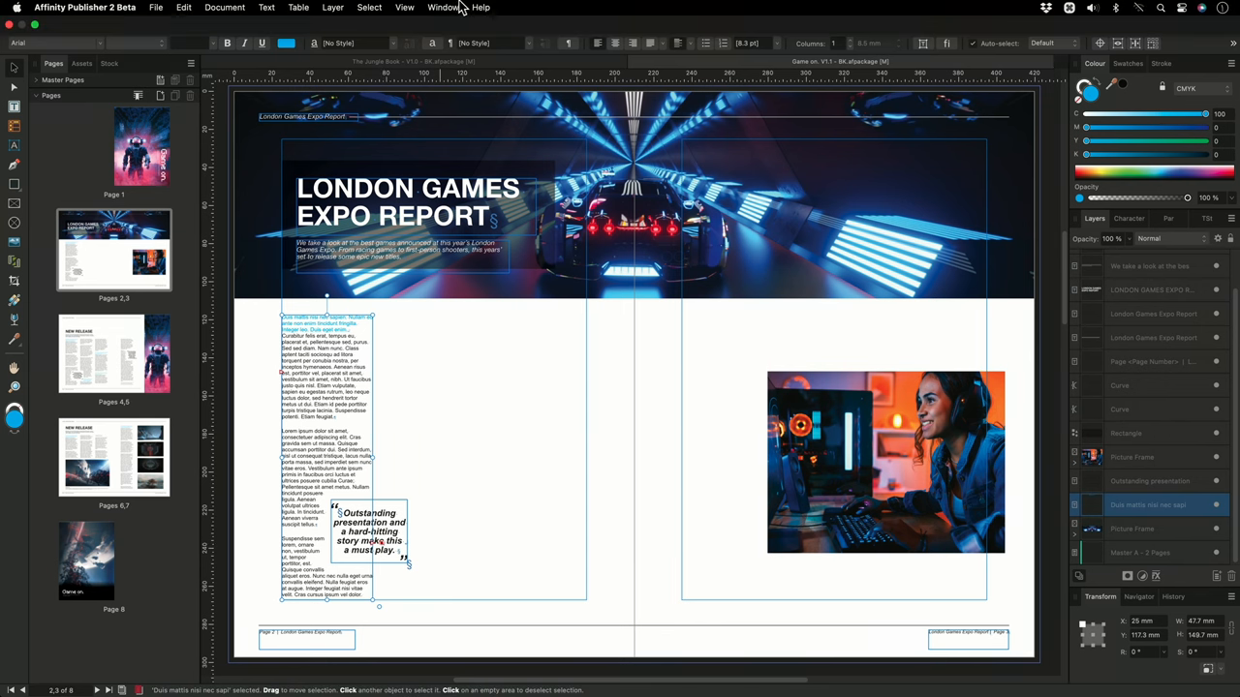
# - Open the Guides settings for the Game On London Games Expo Report spread
pyautogui.click(404, 7)
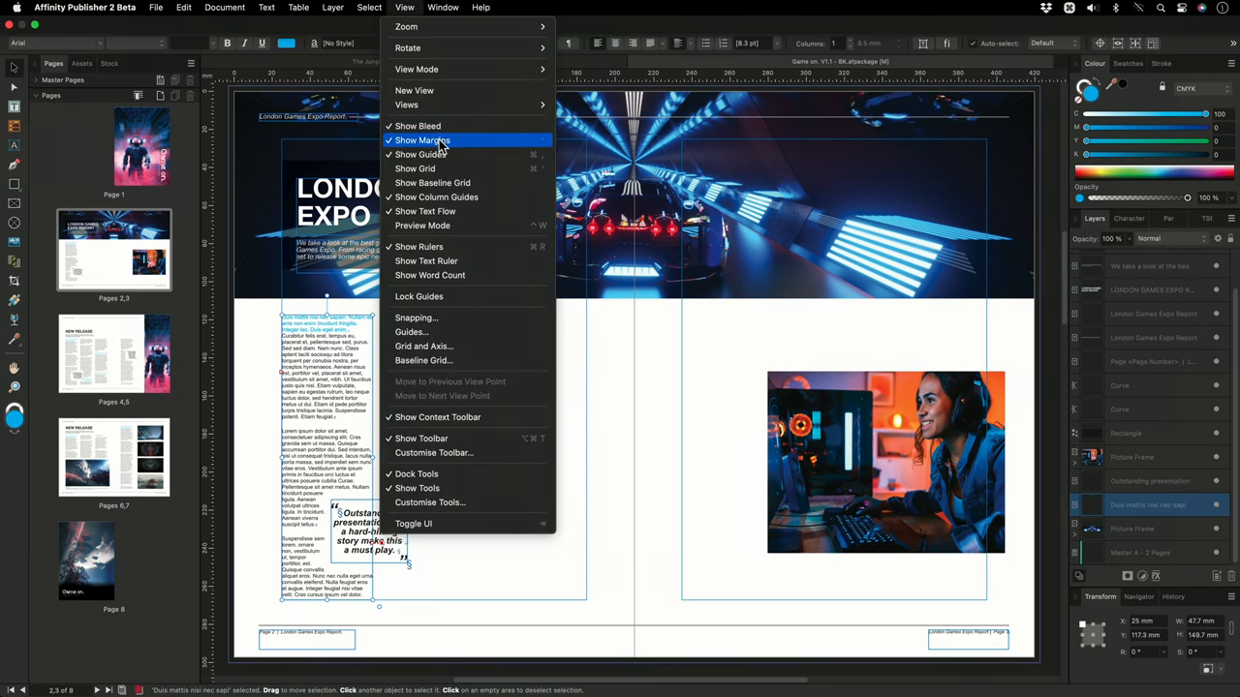
pyautogui.moveTo(537, 379)
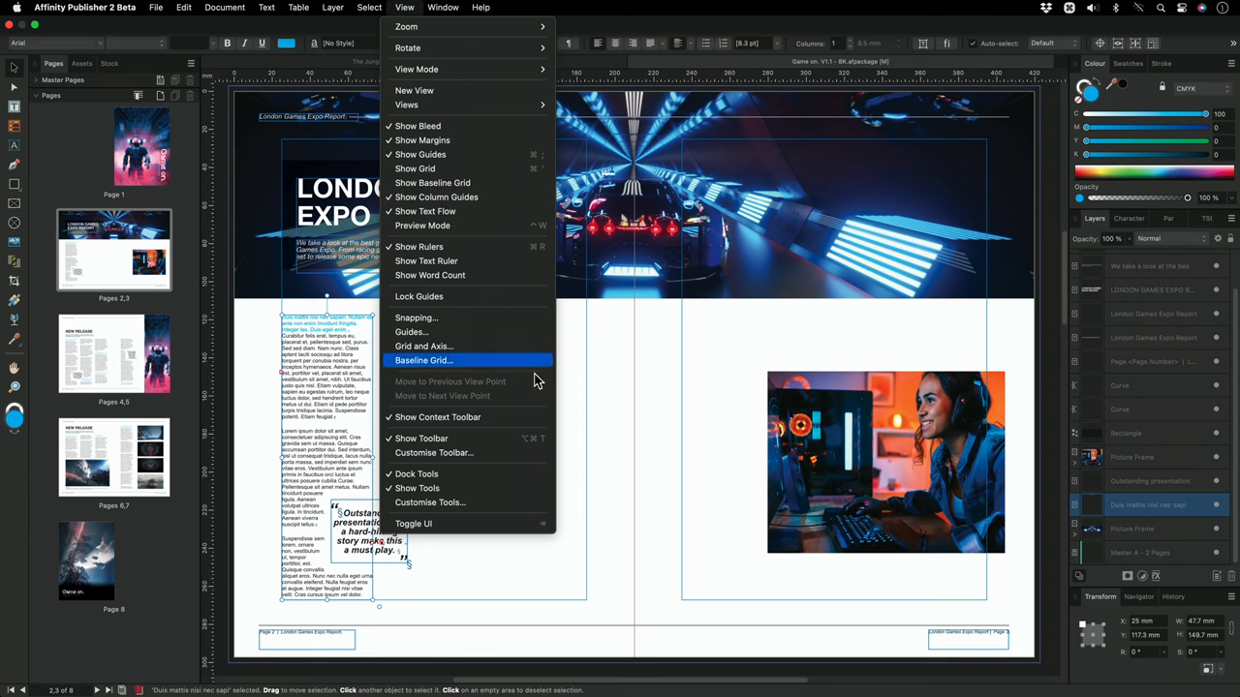
pyautogui.moveTo(407, 8)
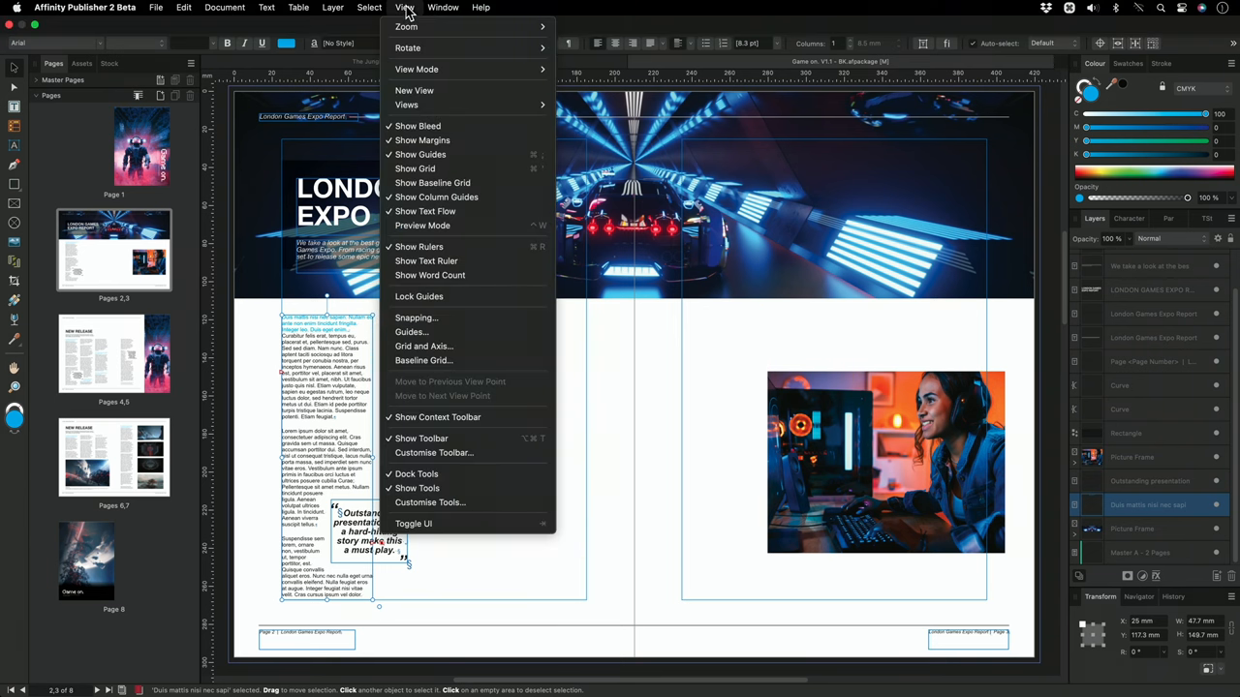
pyautogui.click(411, 331)
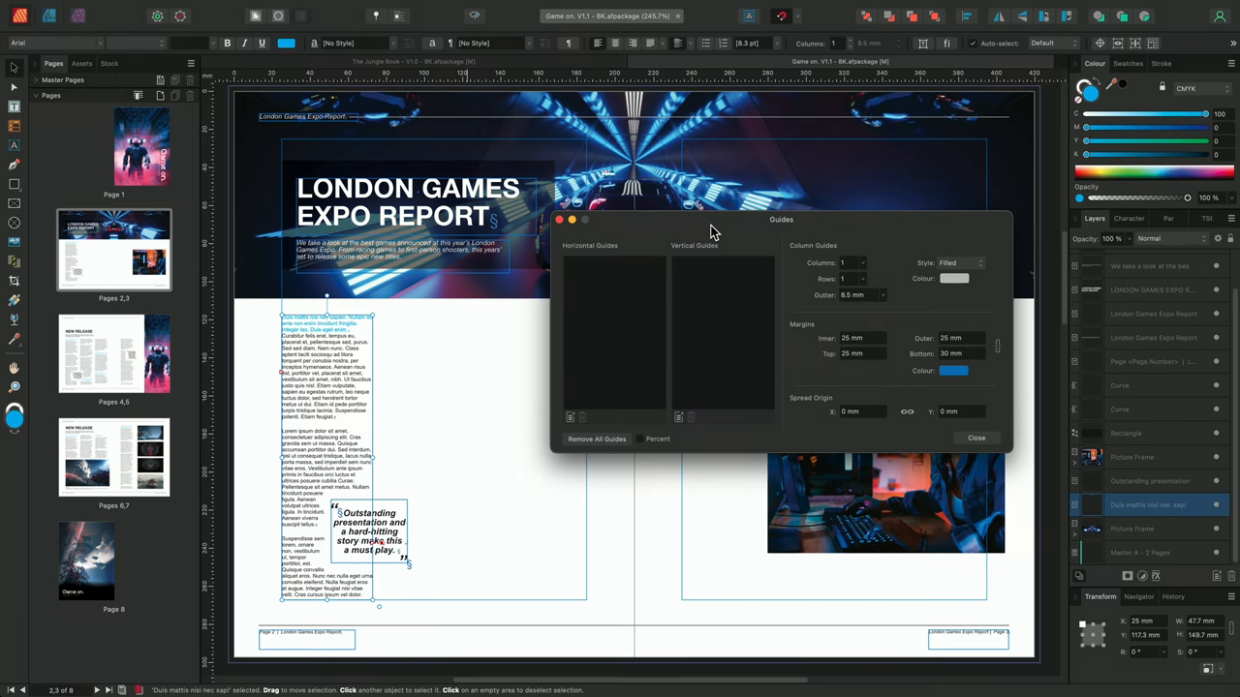
pyautogui.moveTo(746, 236)
pyautogui.write('3')
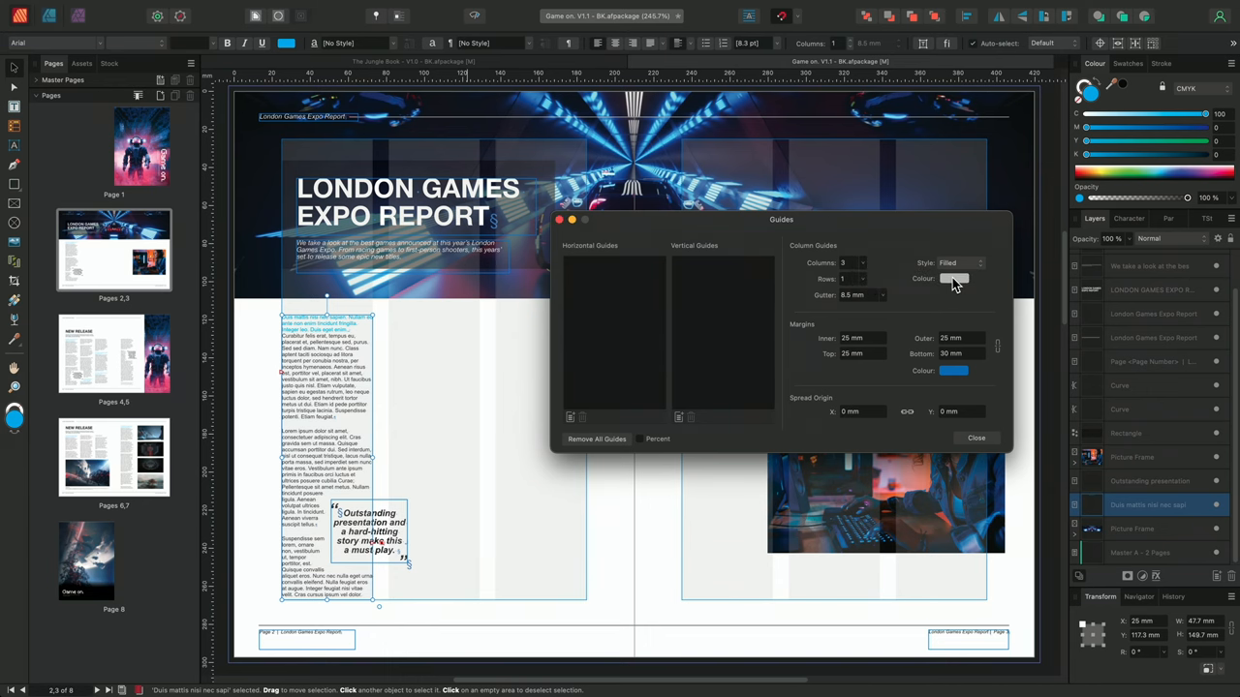
# - Set three column guides per page and change their colour to pink
pyautogui.click(954, 279)
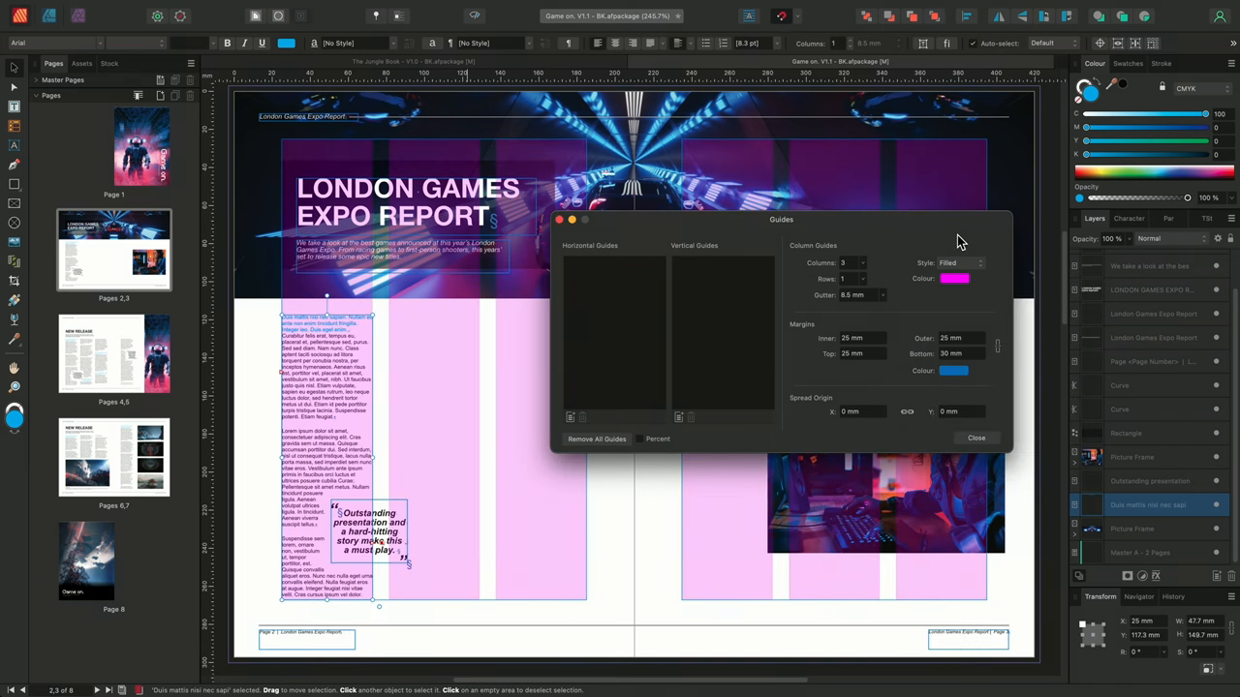
pyautogui.moveTo(891, 300)
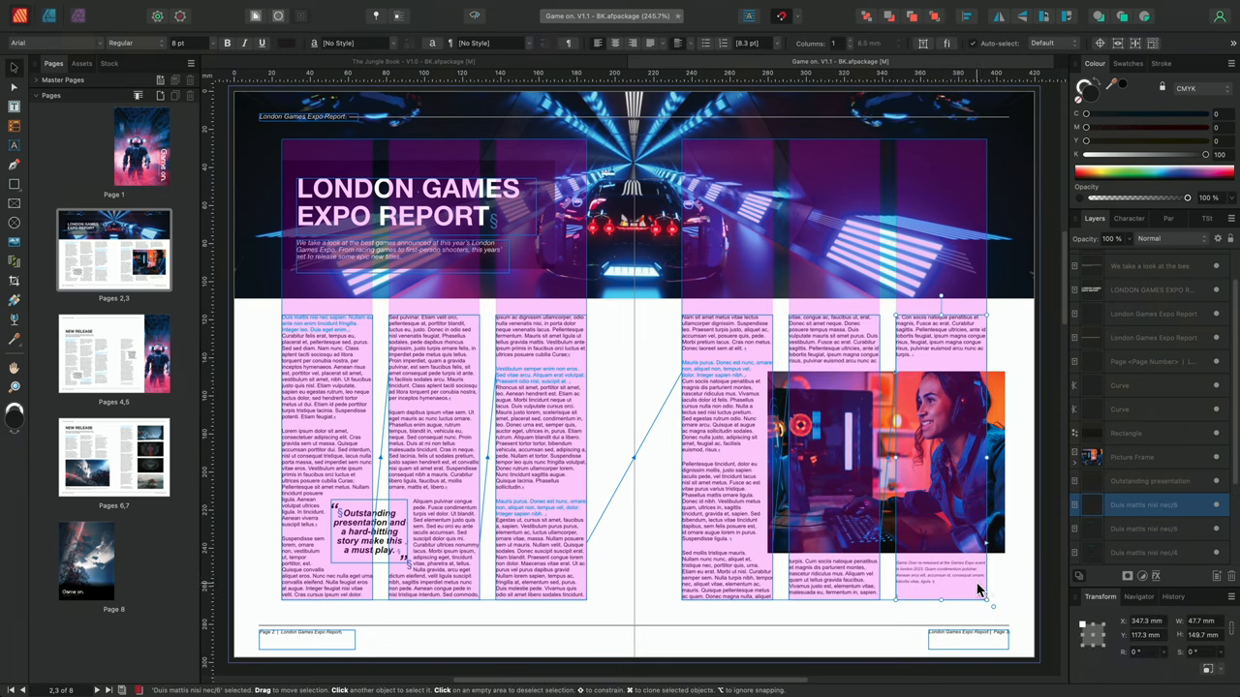
pyautogui.moveTo(988, 586)
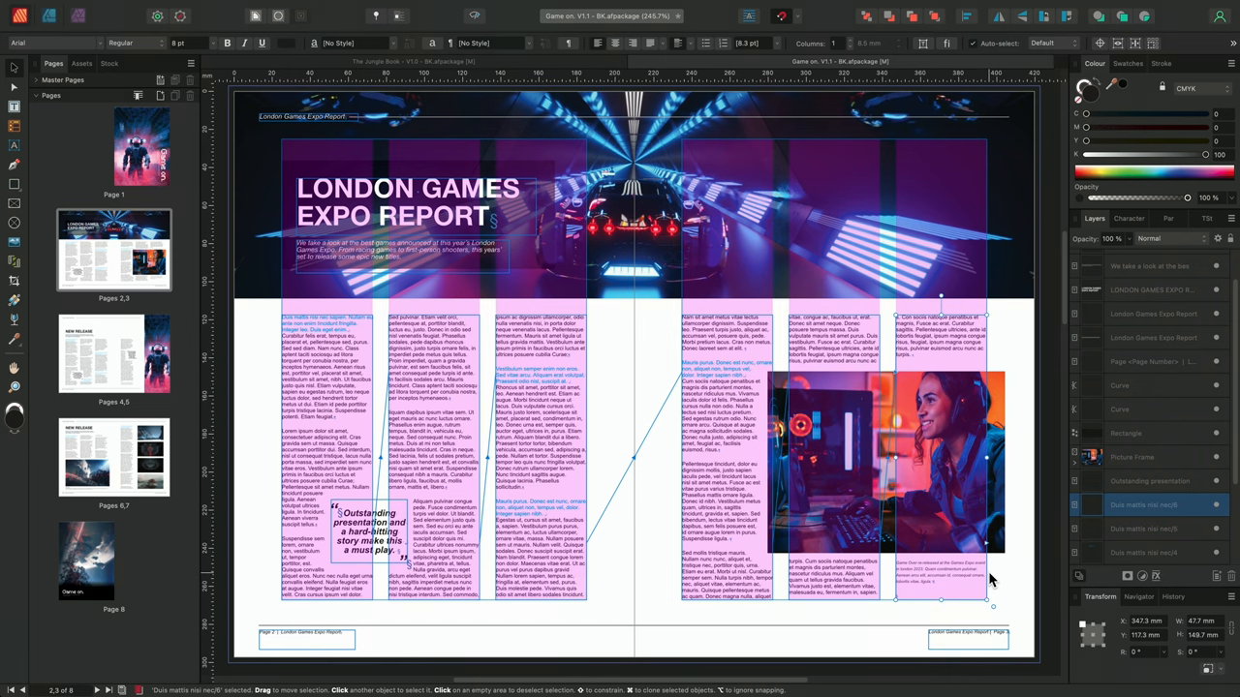
# - Scroll down to review the spread's body text laid out in three columns
pyautogui.scroll(-3)
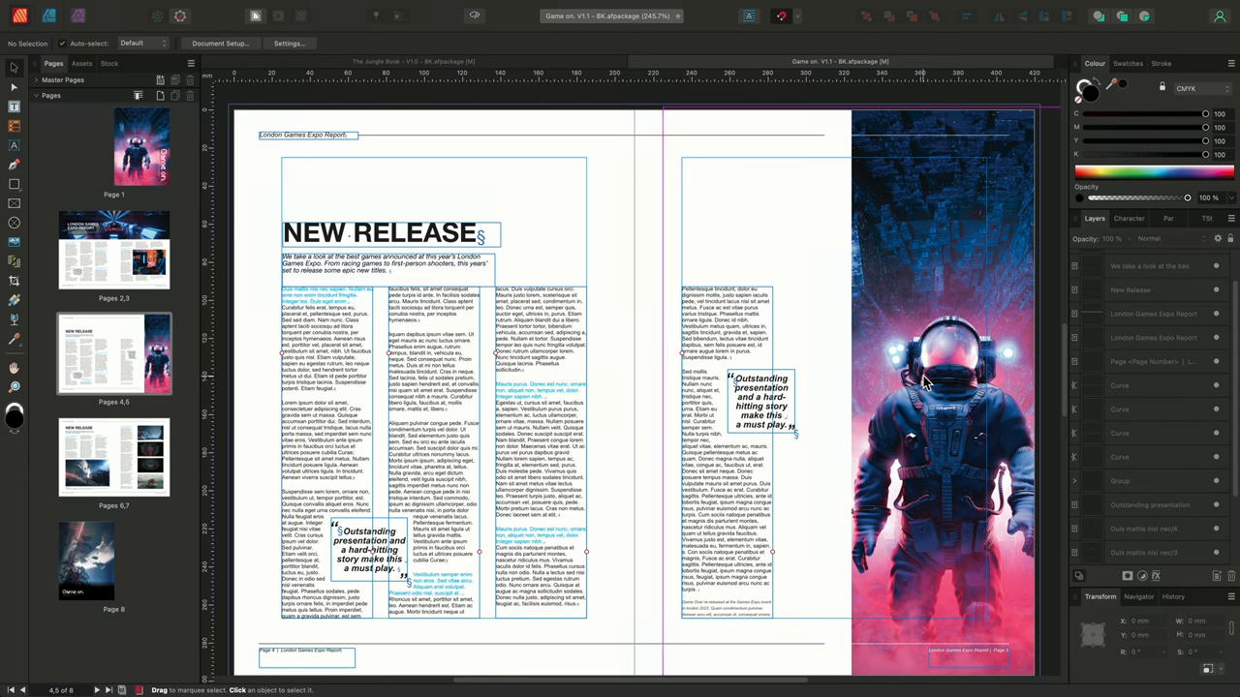
pyautogui.moveTo(765, 203)
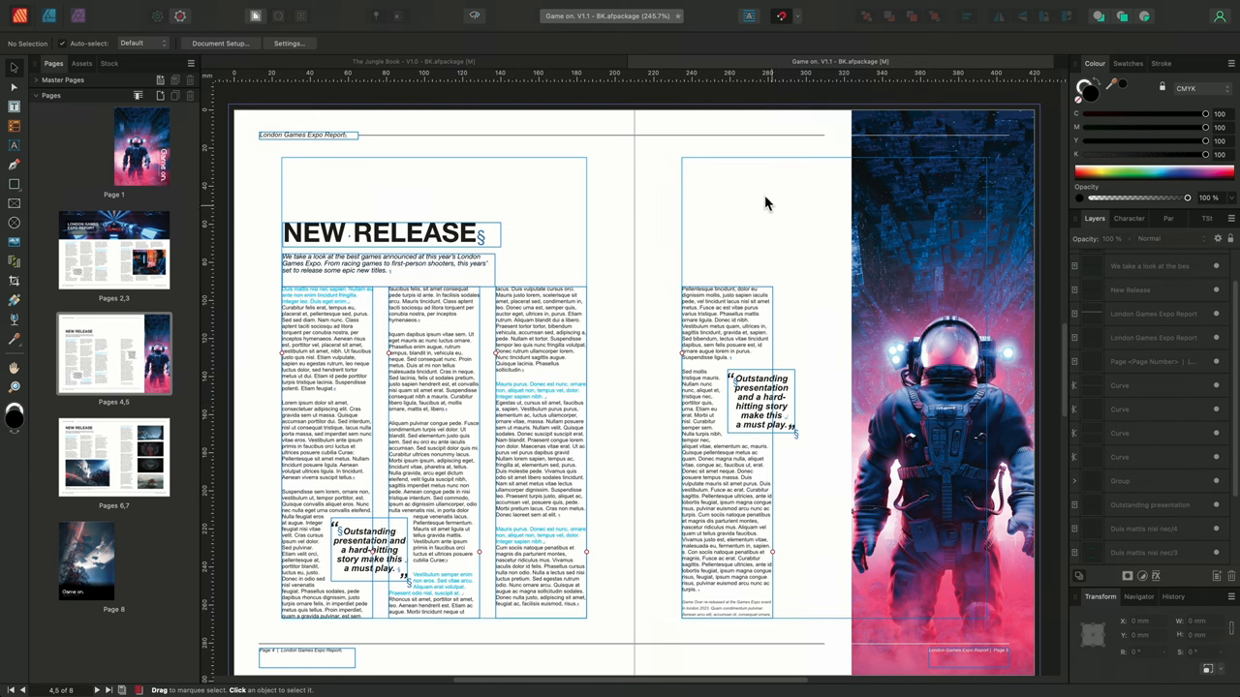
# - Set nine column guides per page on the pages 4–5 spread via View > Guides
pyautogui.click(397, 7)
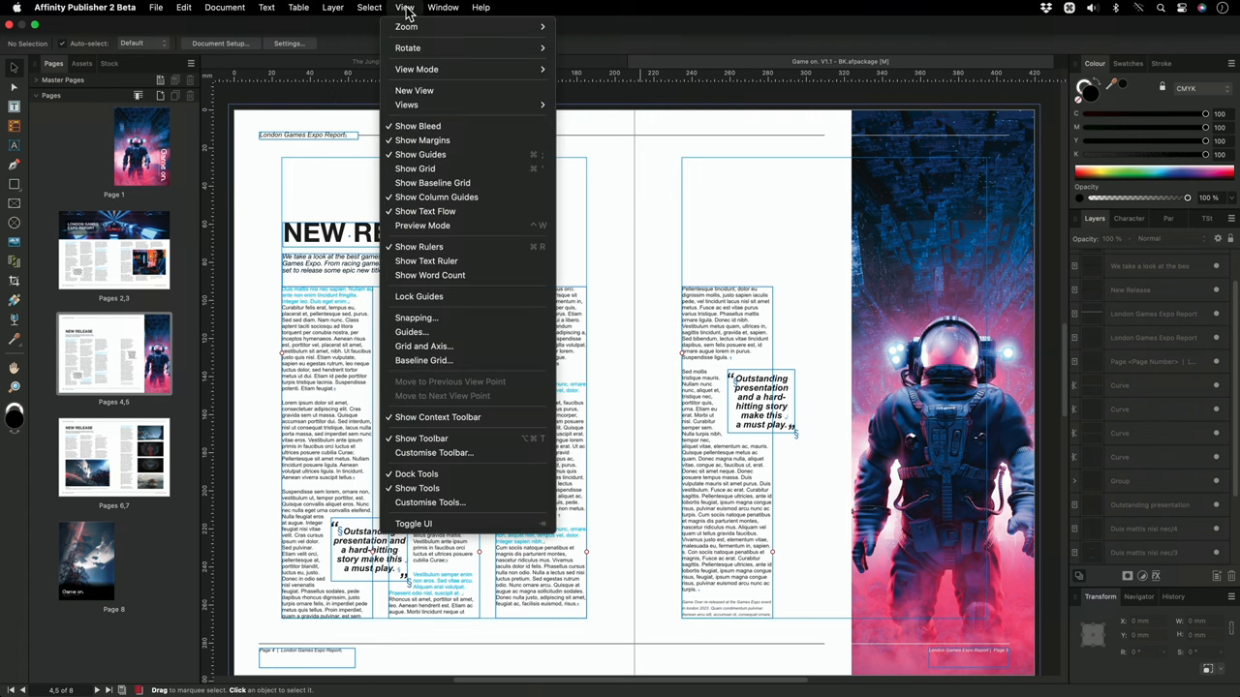
pyautogui.click(411, 331)
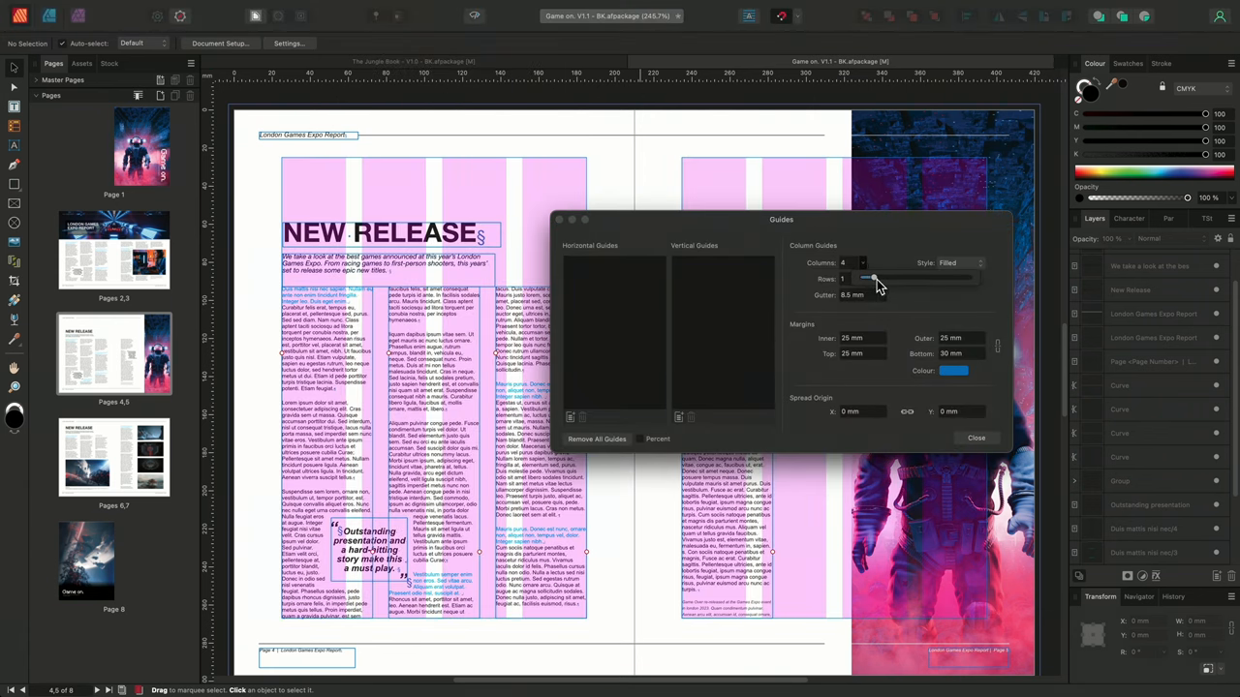
pyautogui.moveTo(870, 279); pyautogui.dragTo(889, 279)
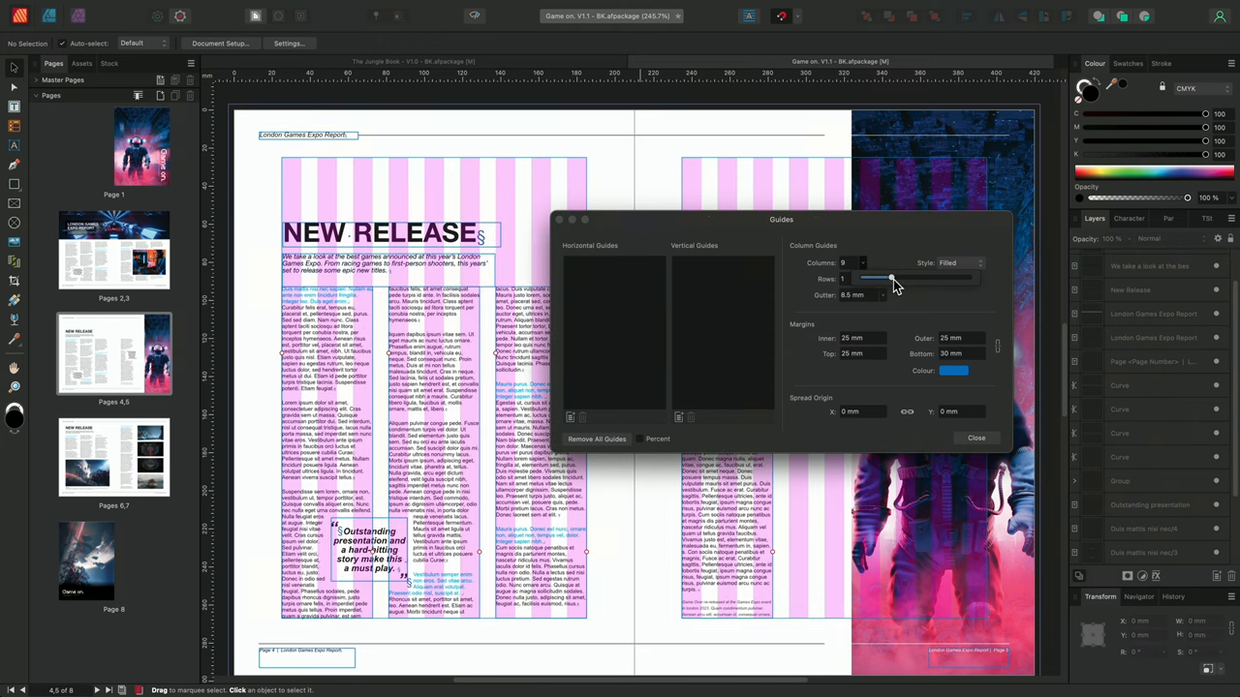
pyautogui.click(975, 437)
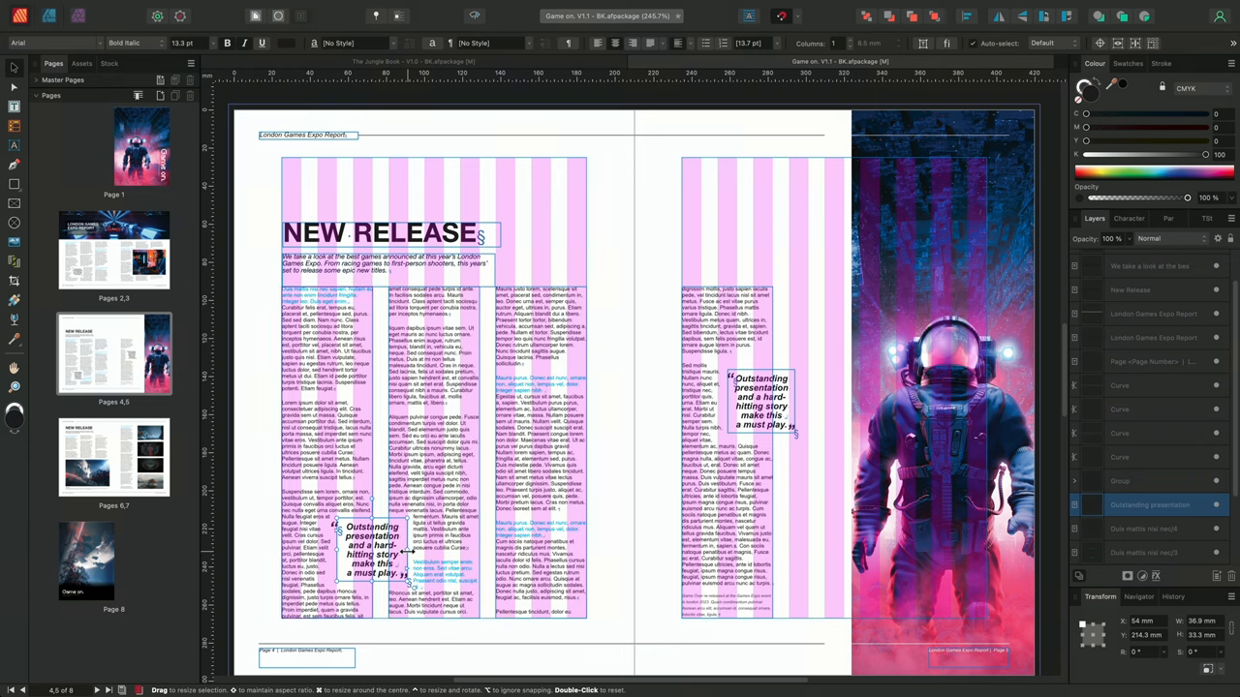
# - Select the right-page 'Outstanding presentation' pull quote on page 5
pyautogui.click(761, 402)
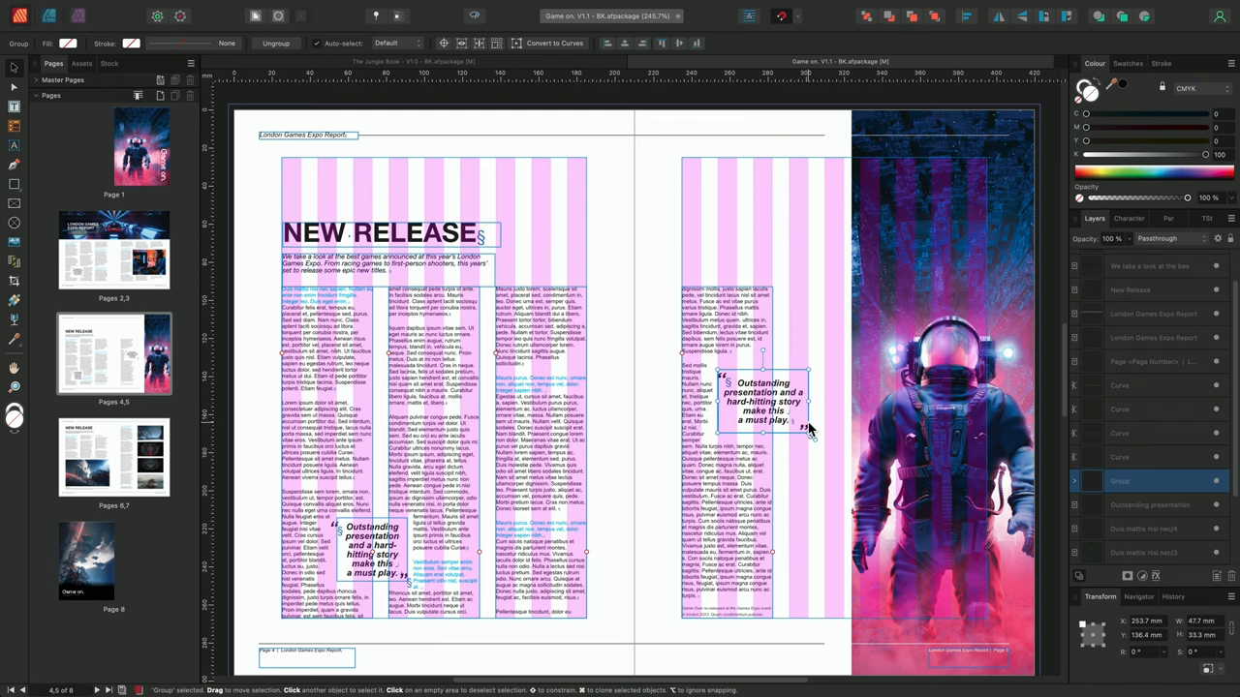
pyautogui.moveTo(889, 409)
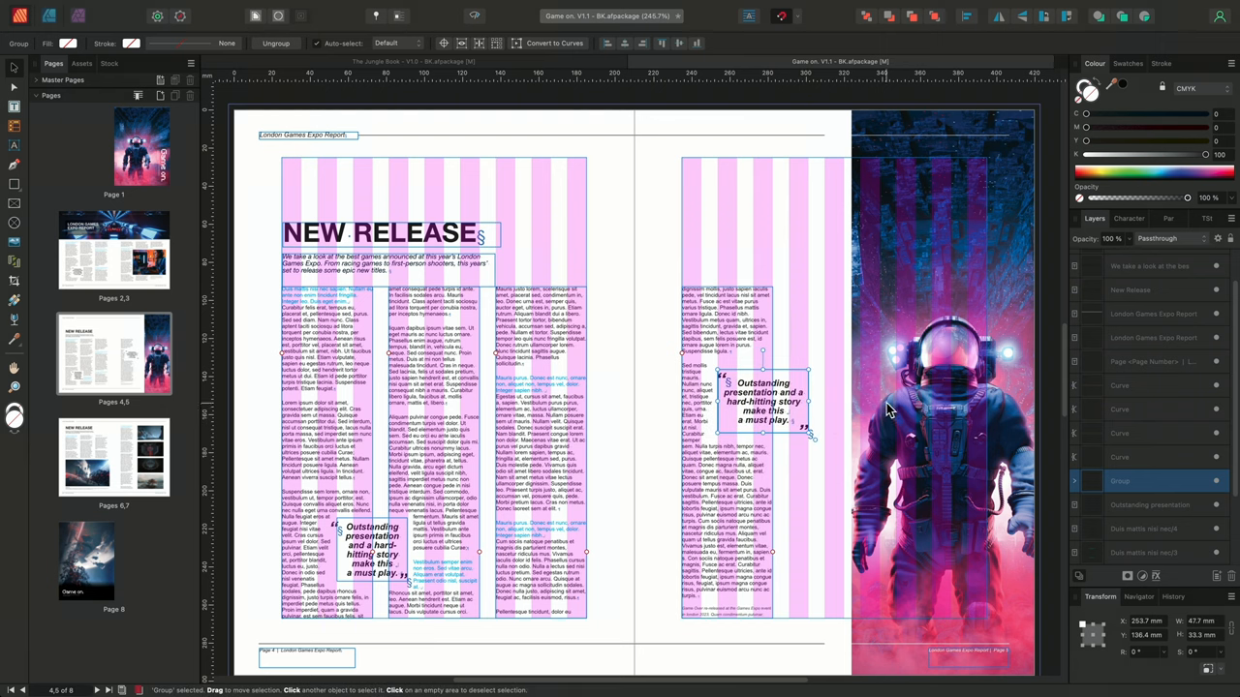